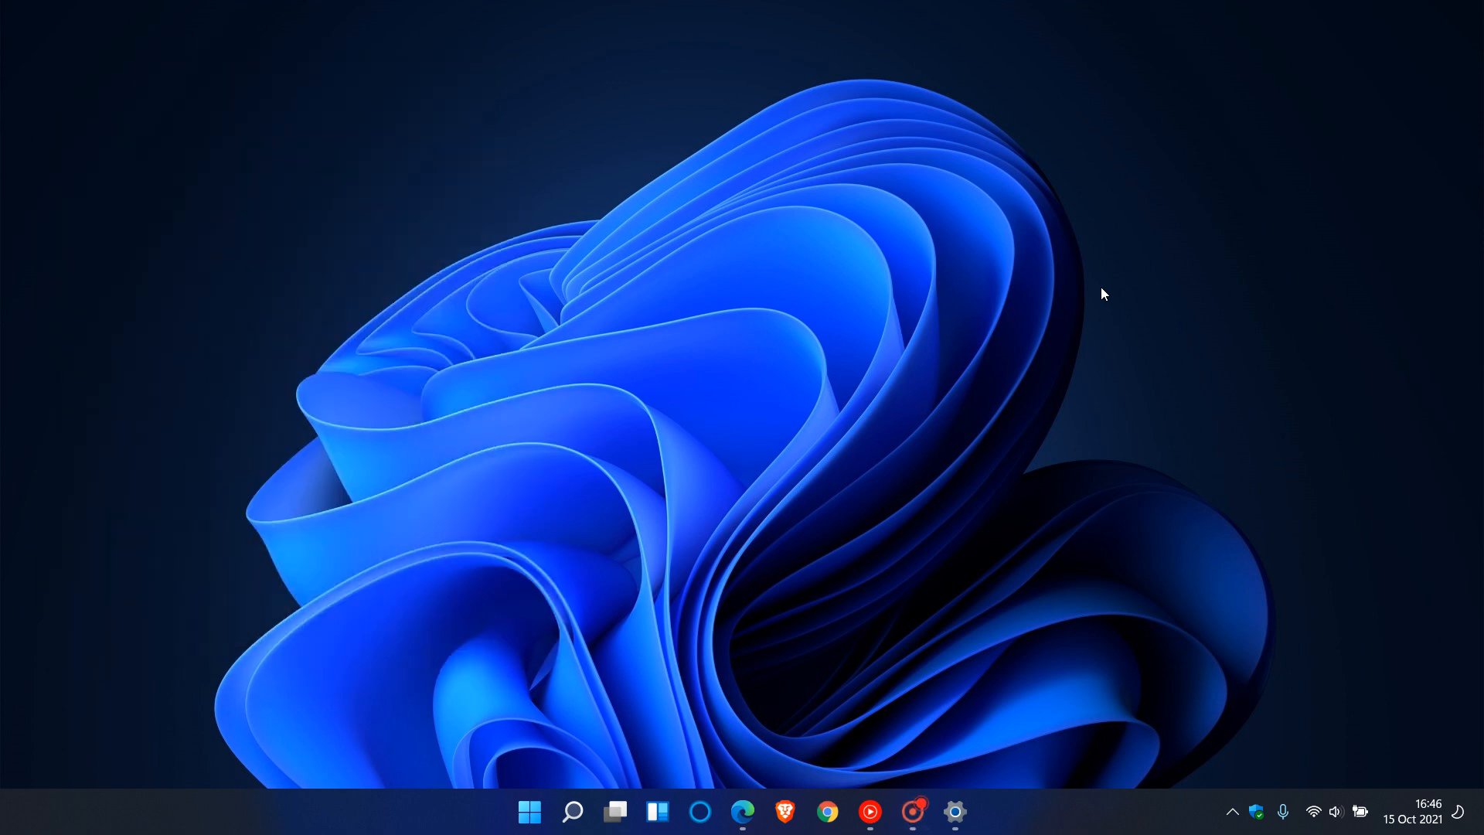
{"action": "mouse_move", "coordinate": [1017, 304]}
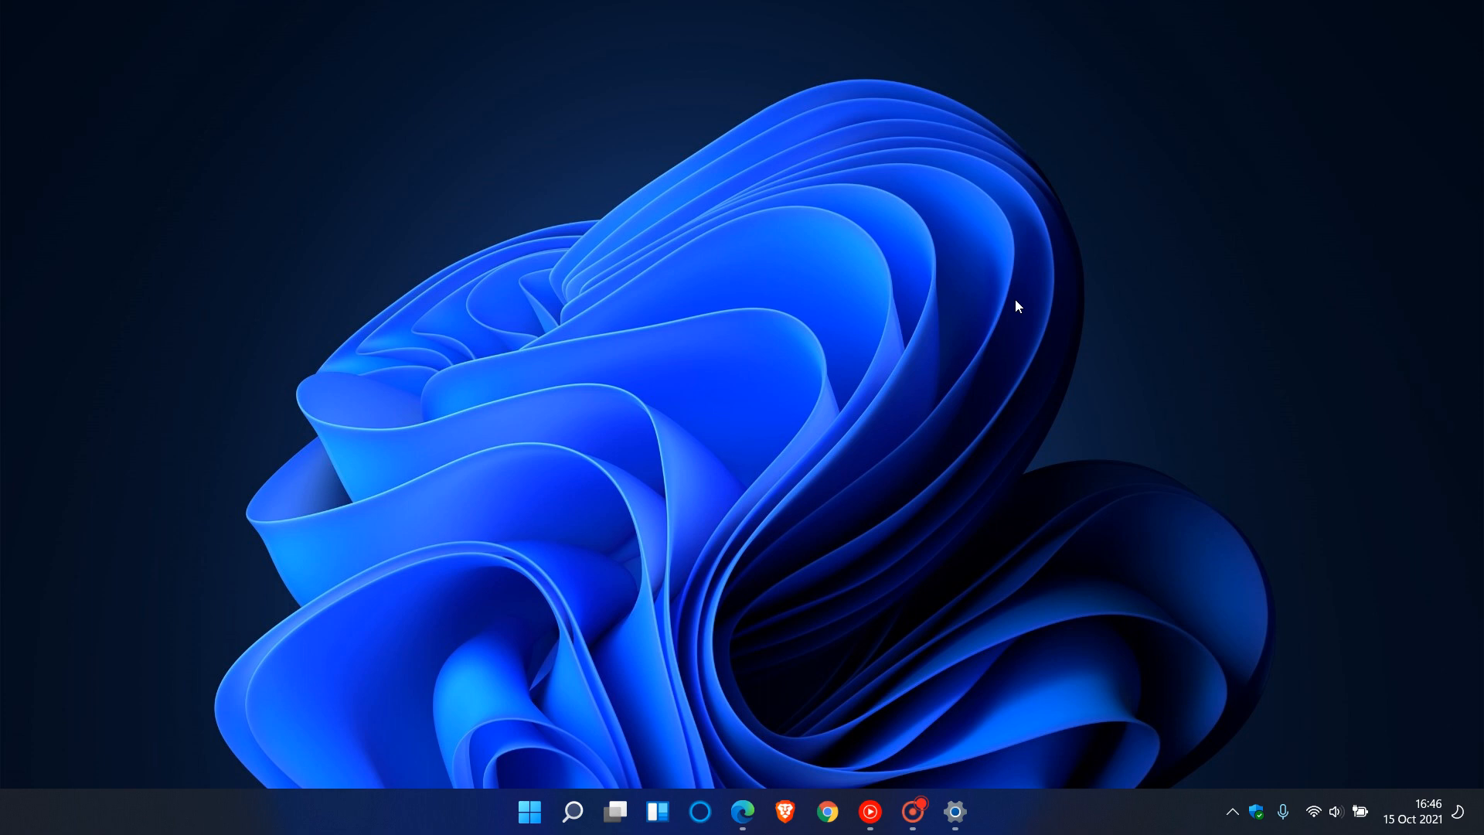
{"action": "mouse_move", "coordinate": [1016, 301]}
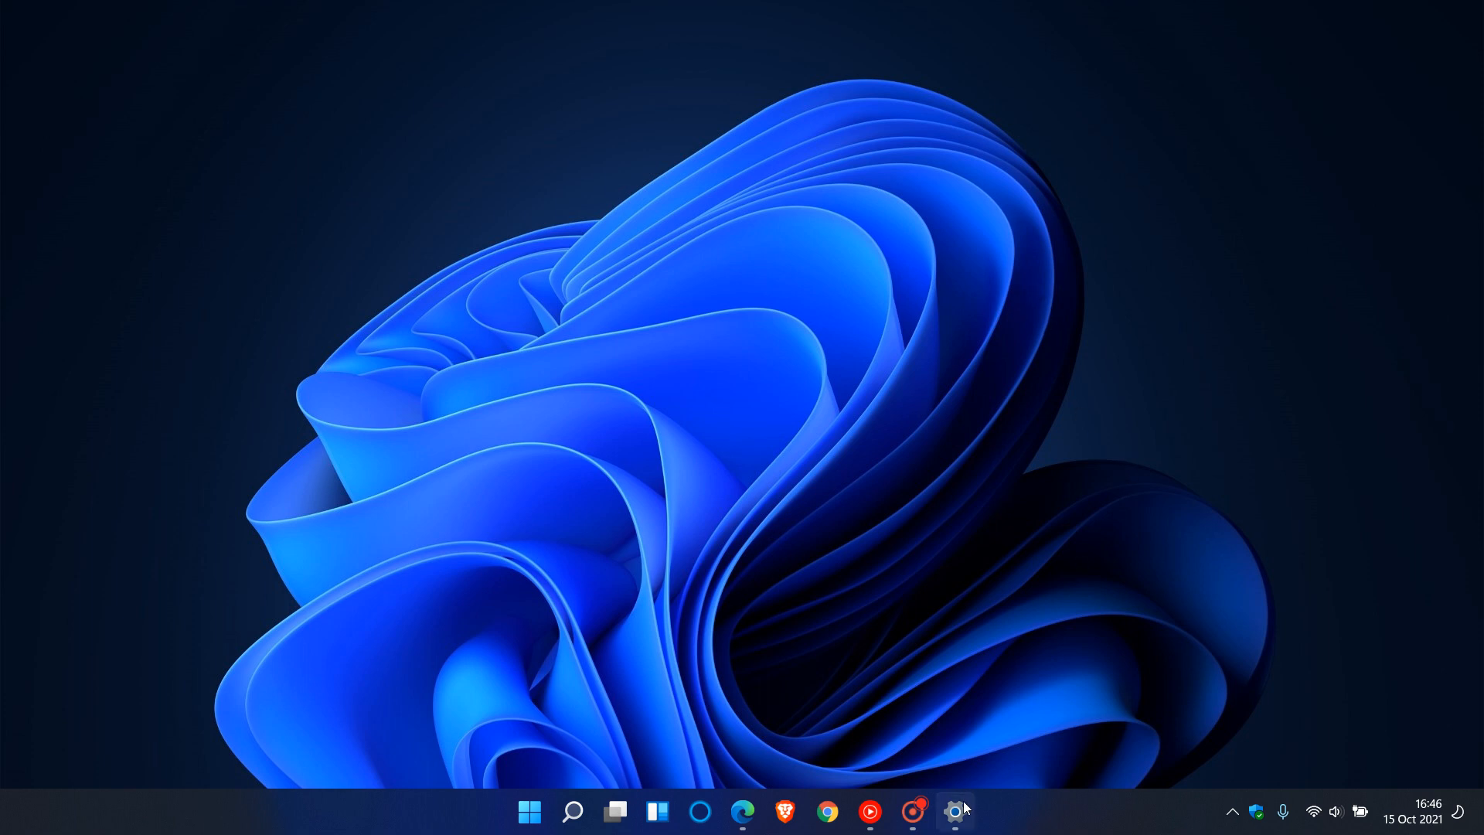
Show the Windows Update history listing KB5006674 installed on 13 Oct 2021.
{"action": "left_click", "coordinate": [956, 810]}
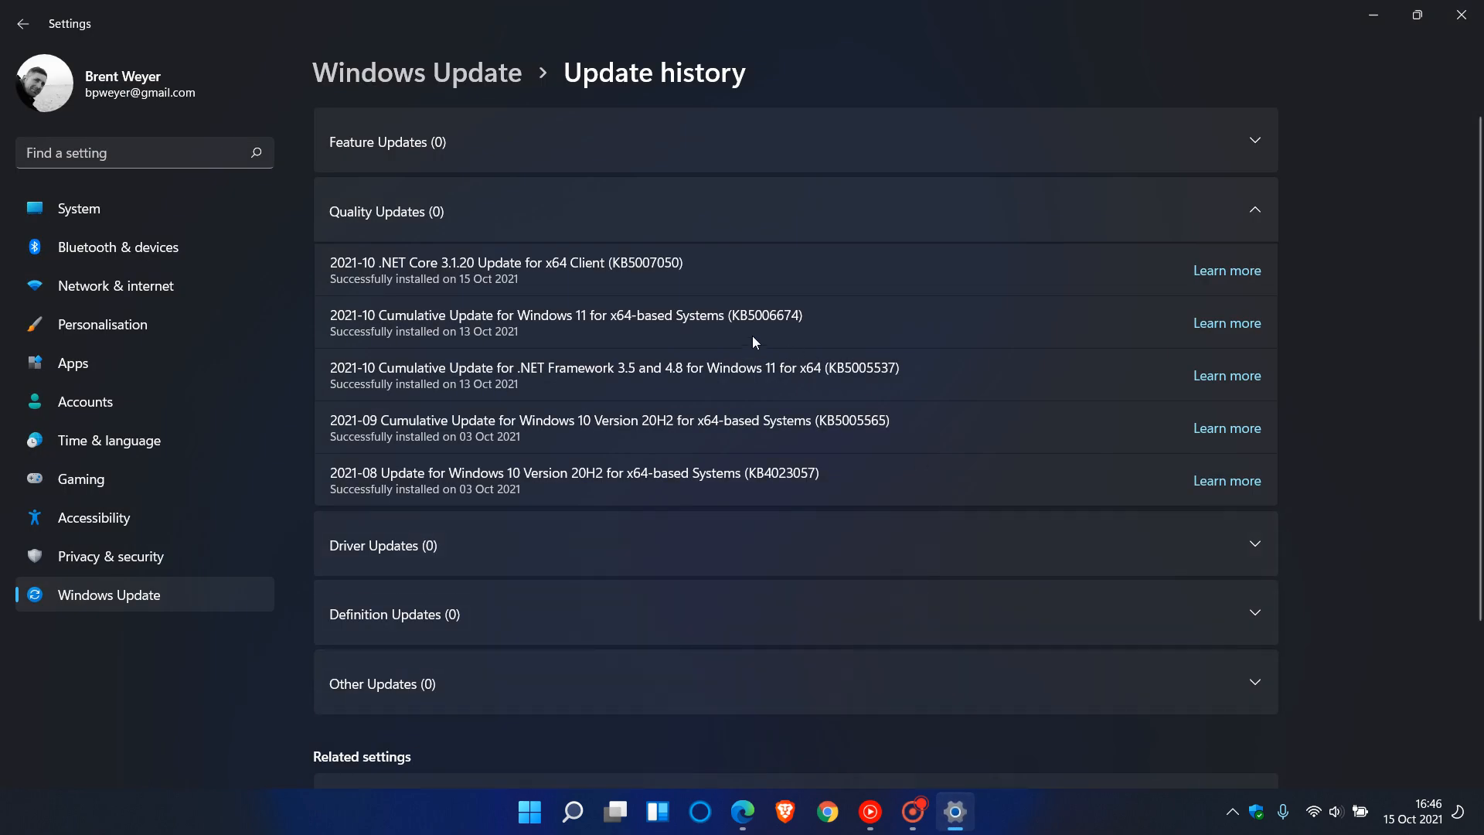
{"action": "mouse_move", "coordinate": [771, 339]}
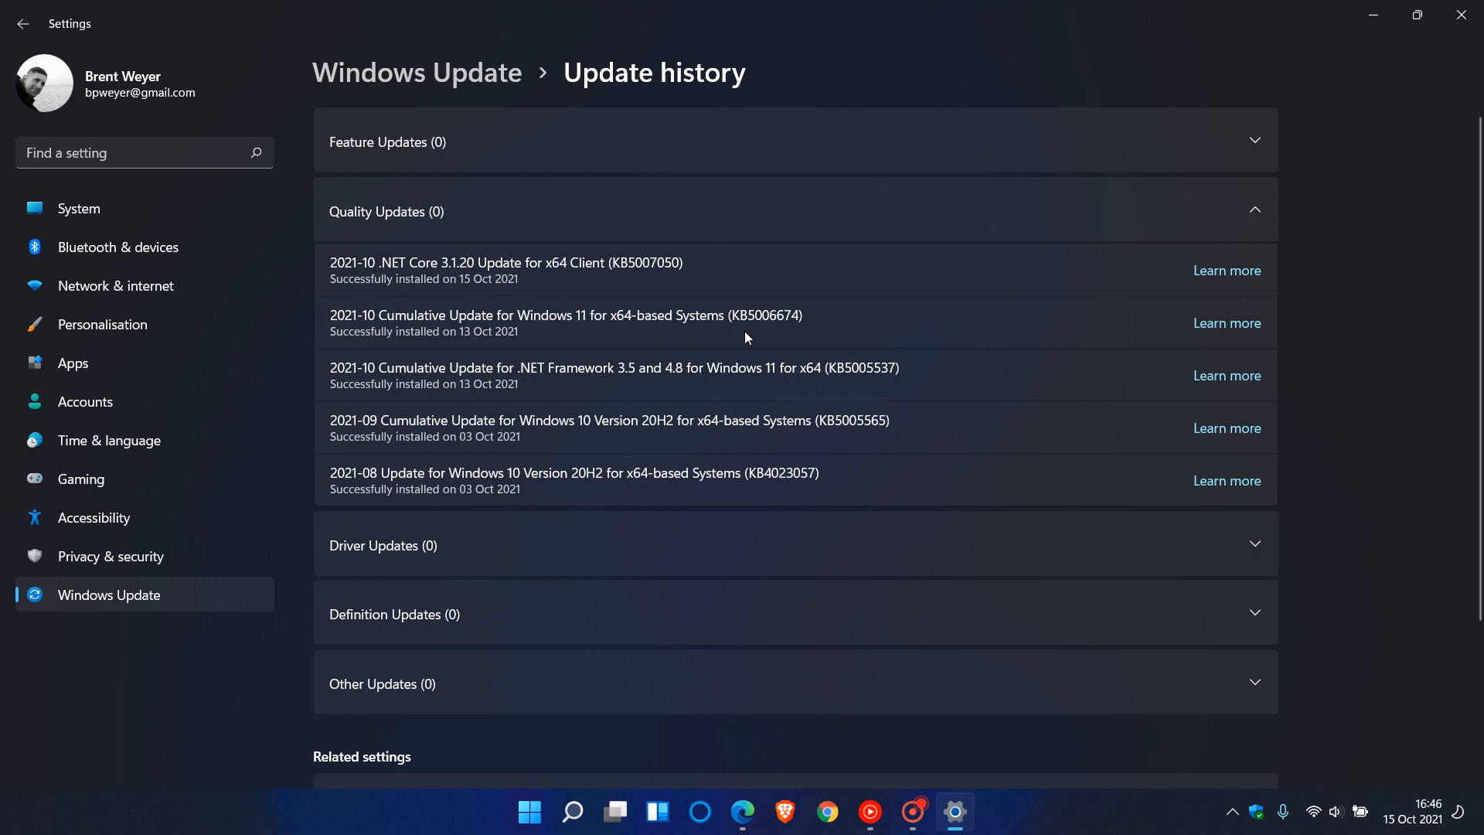
{"action": "mouse_move", "coordinate": [809, 342]}
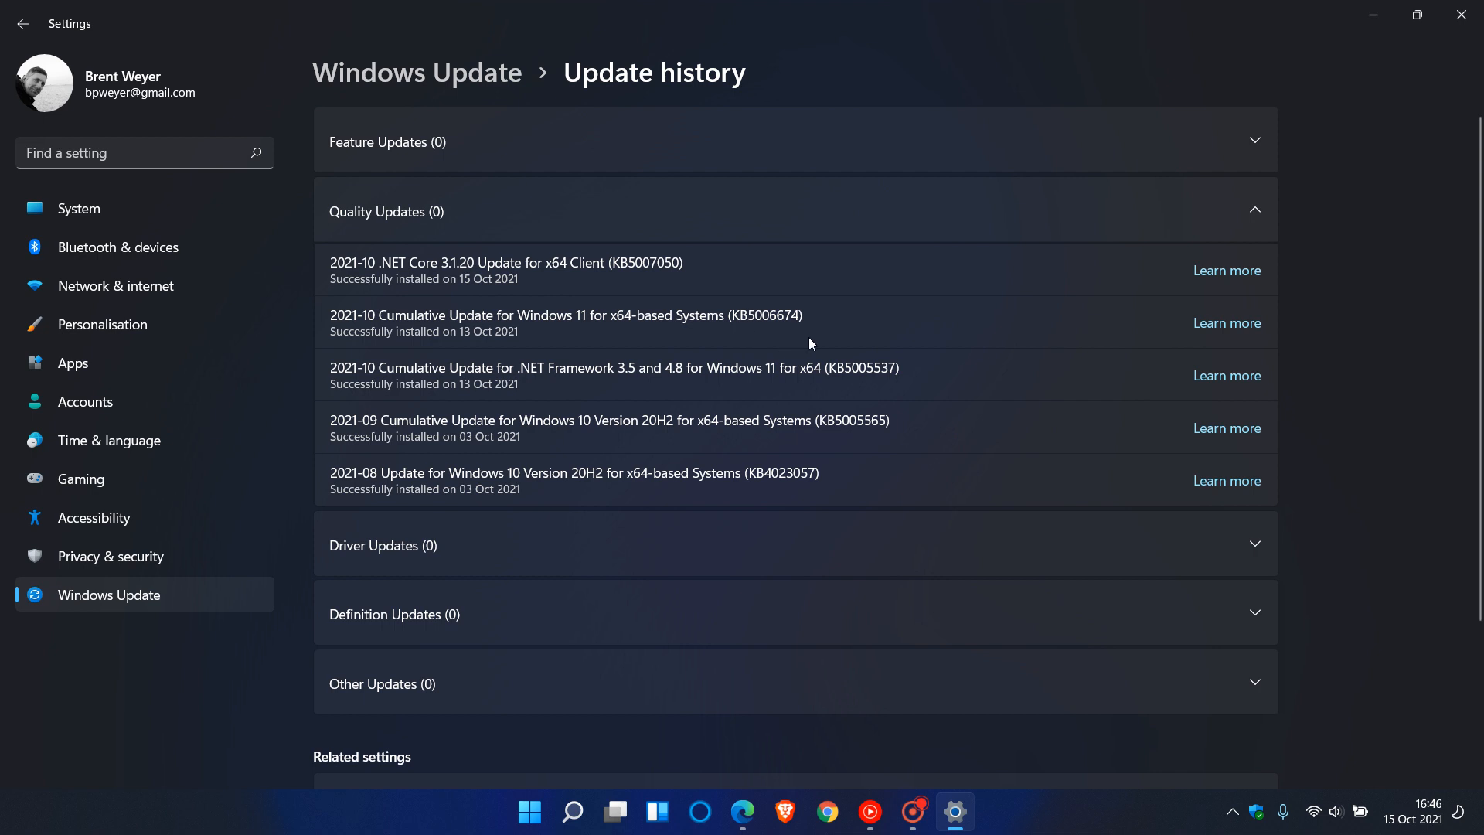
{"action": "mouse_move", "coordinate": [747, 337]}
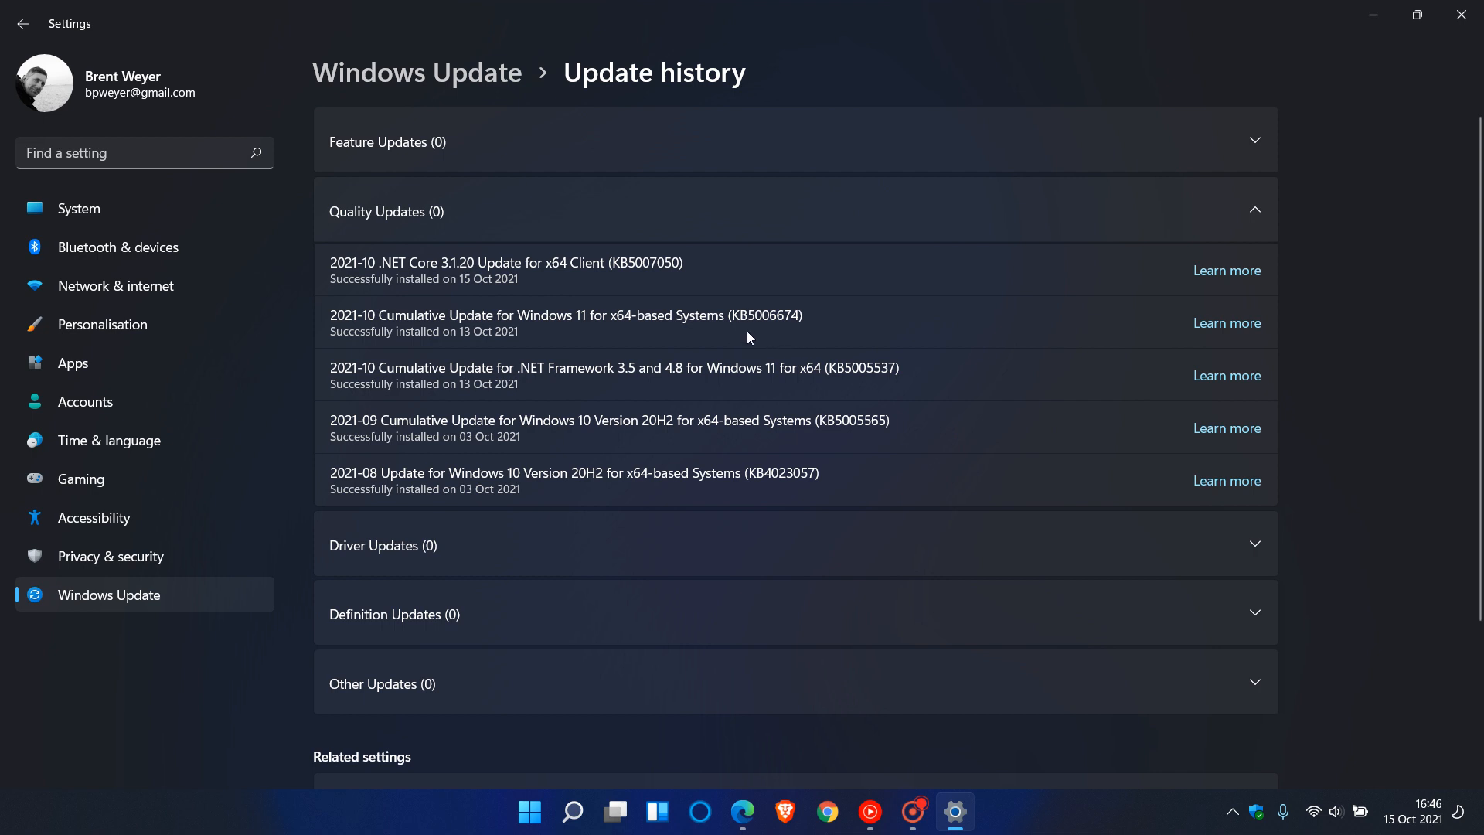
{"action": "mouse_move", "coordinate": [812, 333]}
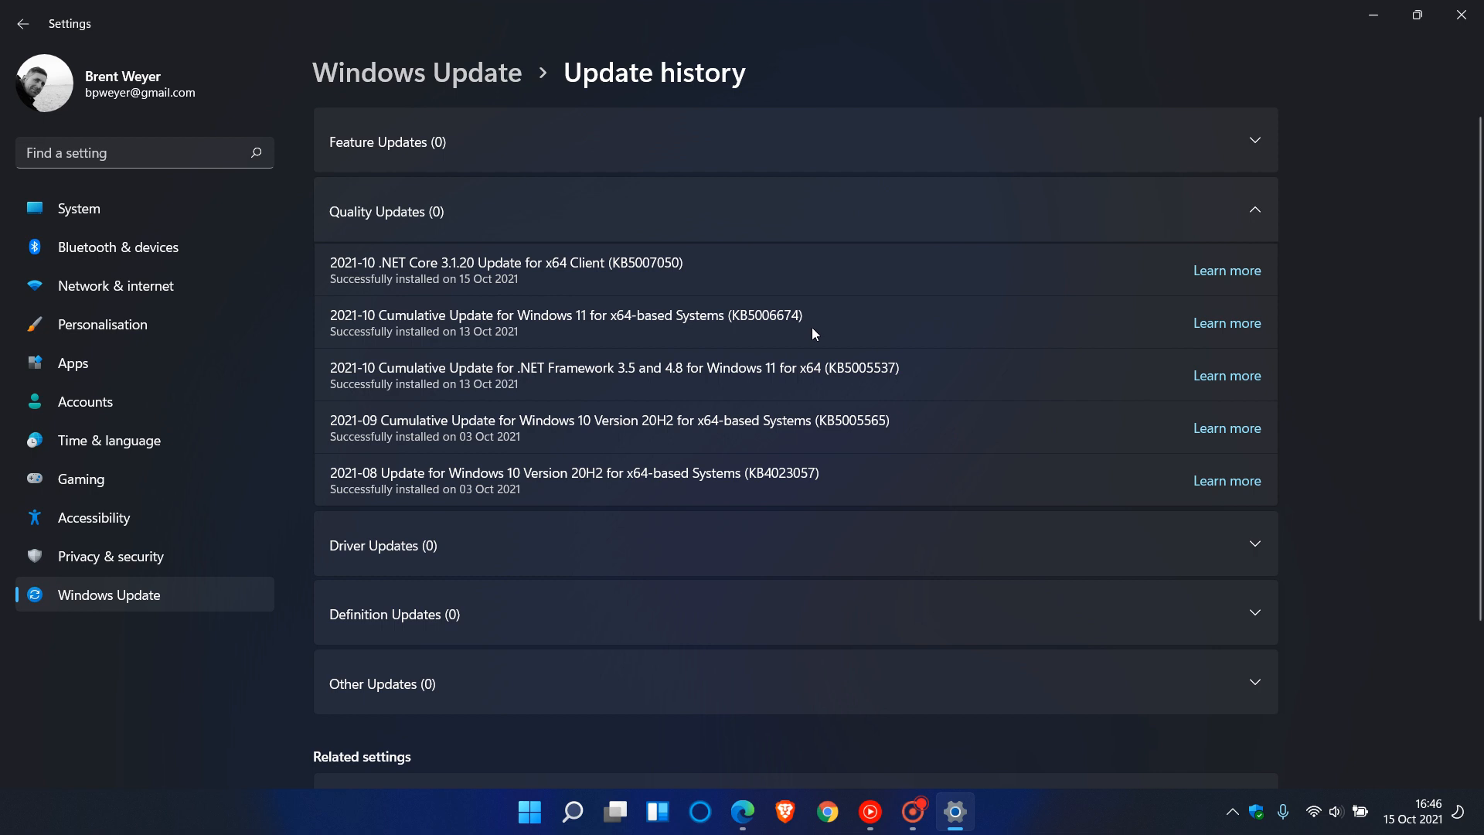
{"action": "mouse_move", "coordinate": [739, 338]}
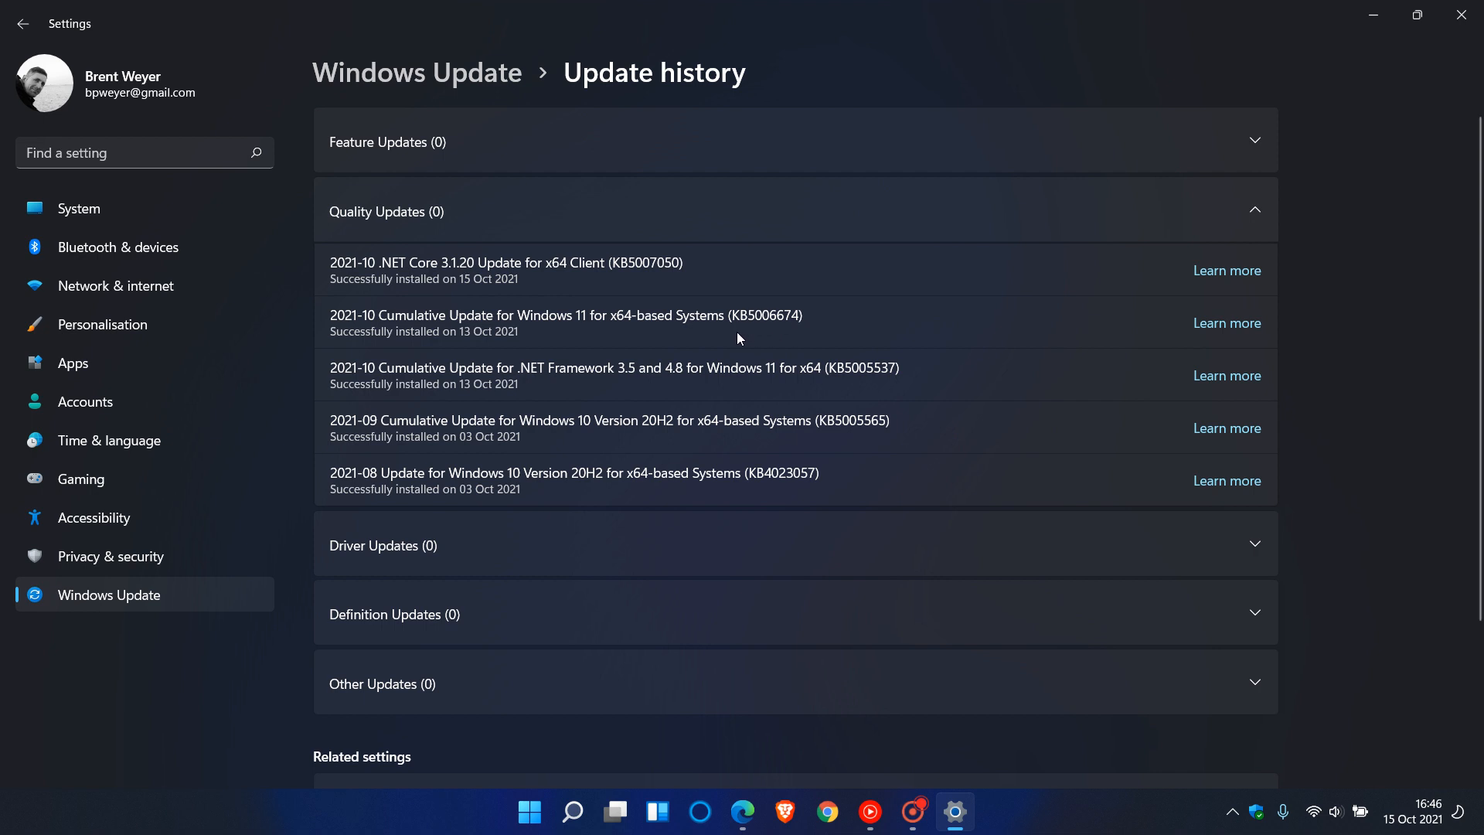
{"action": "mouse_move", "coordinate": [826, 342]}
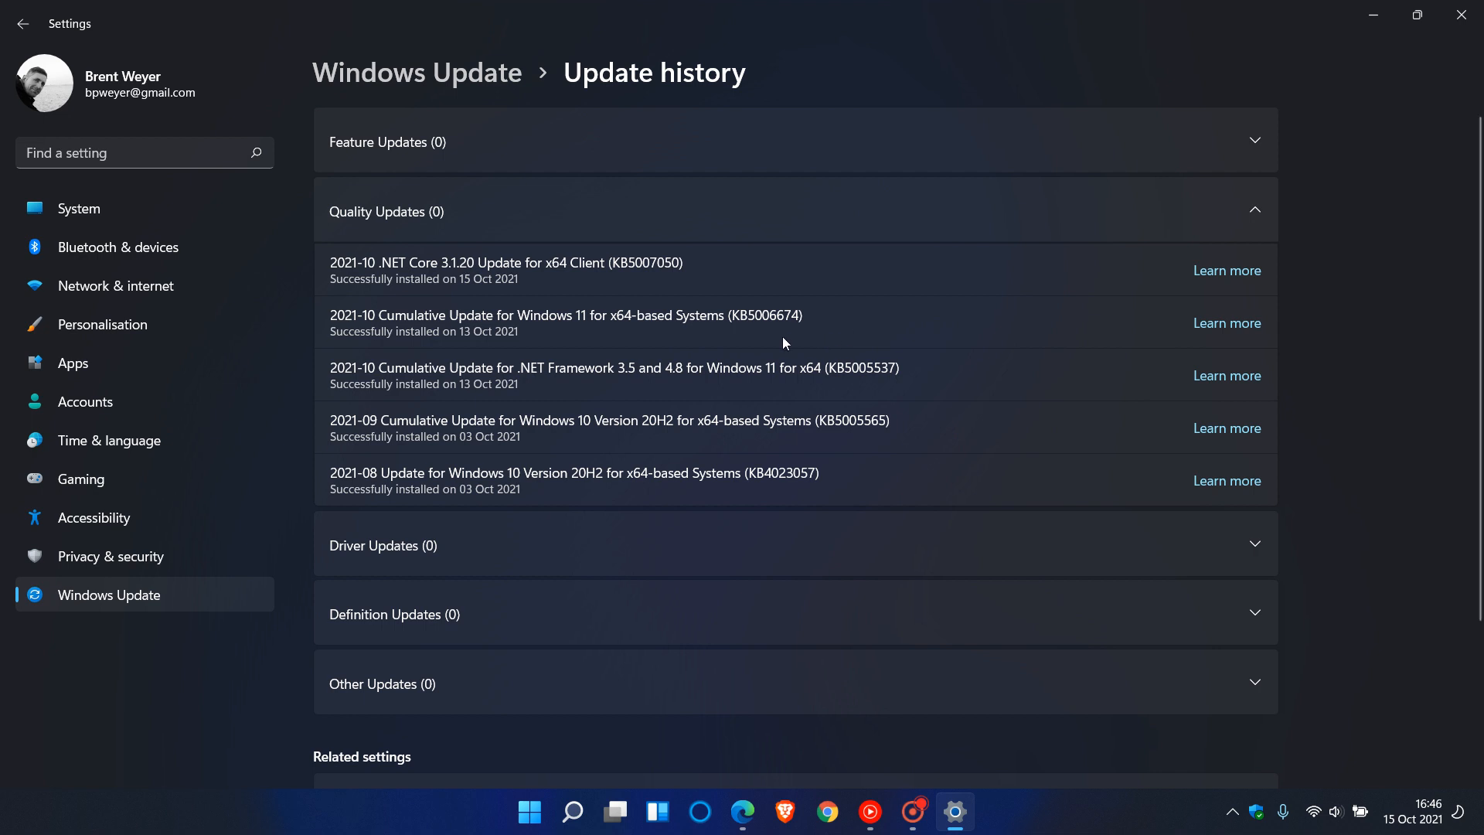
{"action": "mouse_move", "coordinate": [763, 337]}
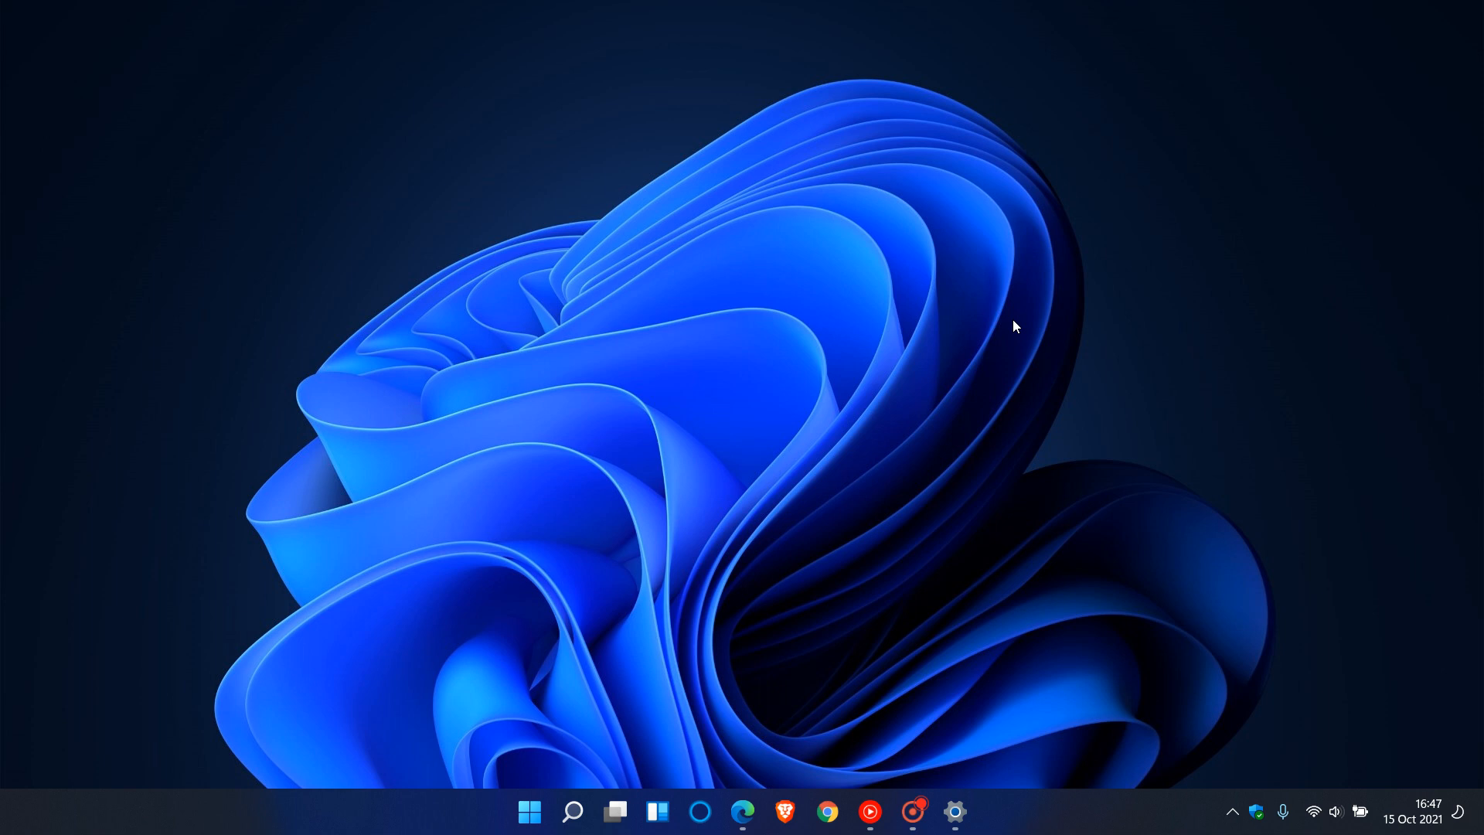
{"action": "mouse_move", "coordinate": [962, 551]}
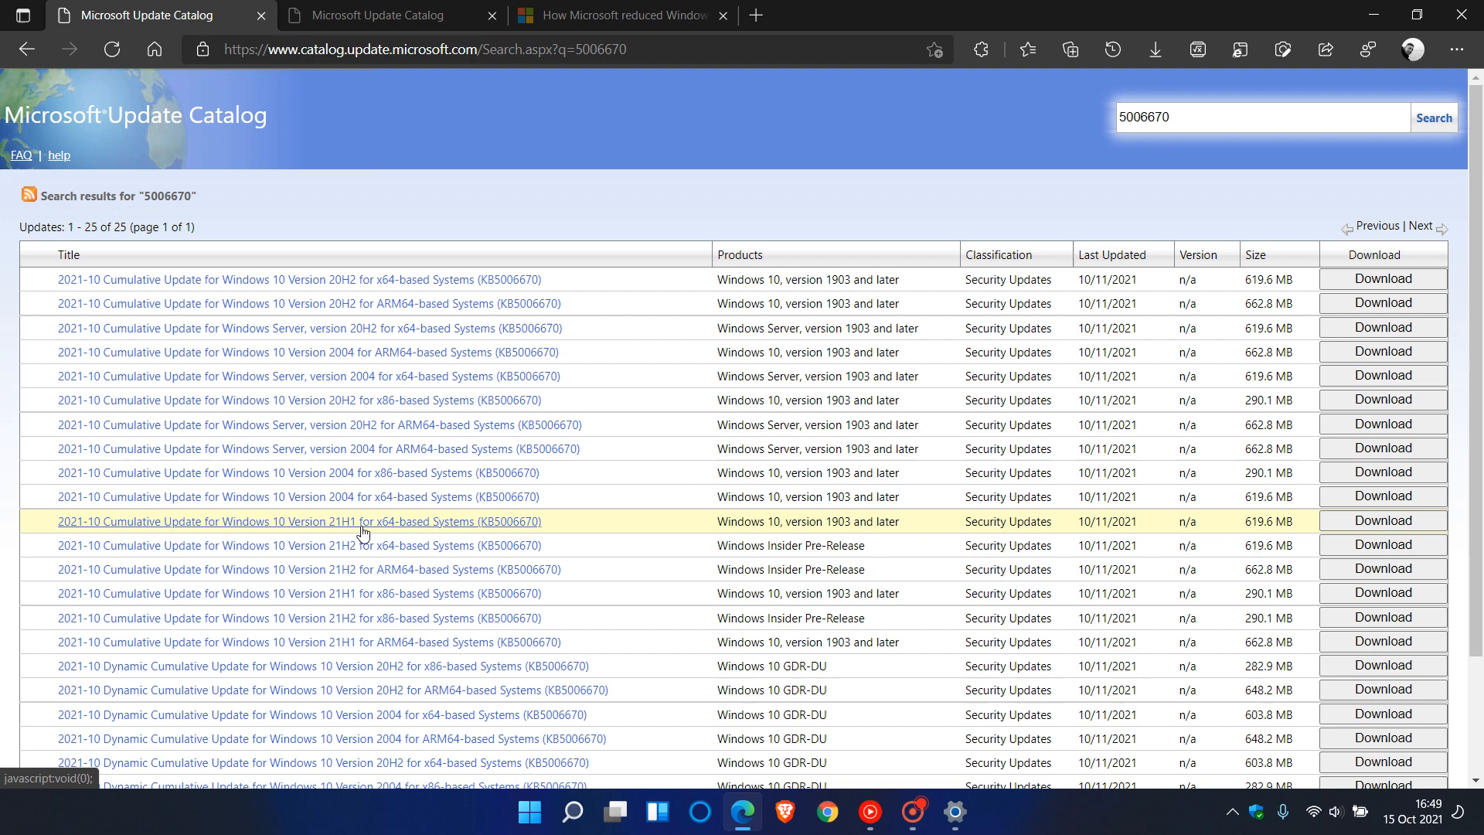
{"action": "mouse_move", "coordinate": [377, 533]}
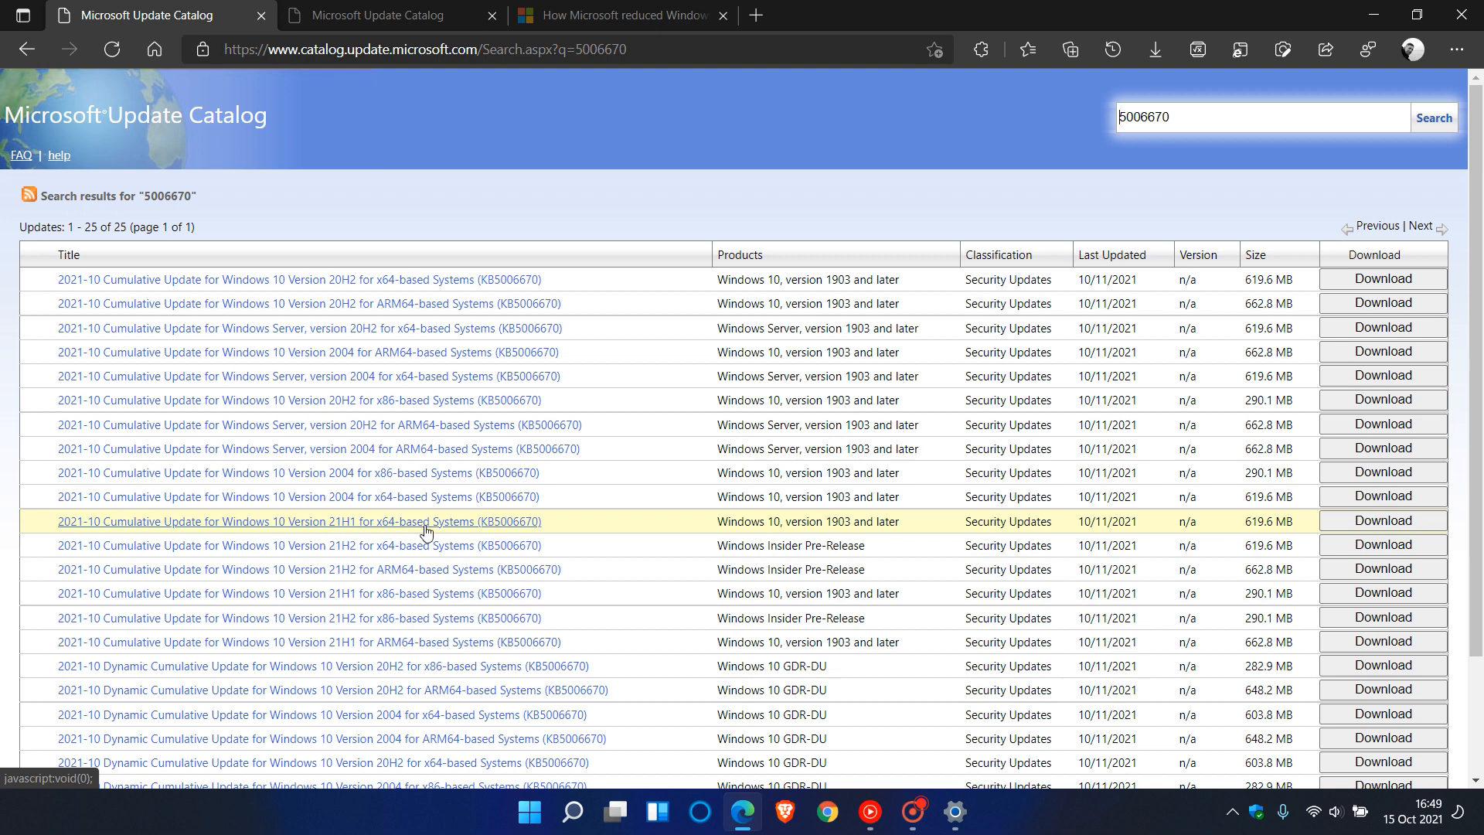
{"action": "mouse_move", "coordinate": [510, 533]}
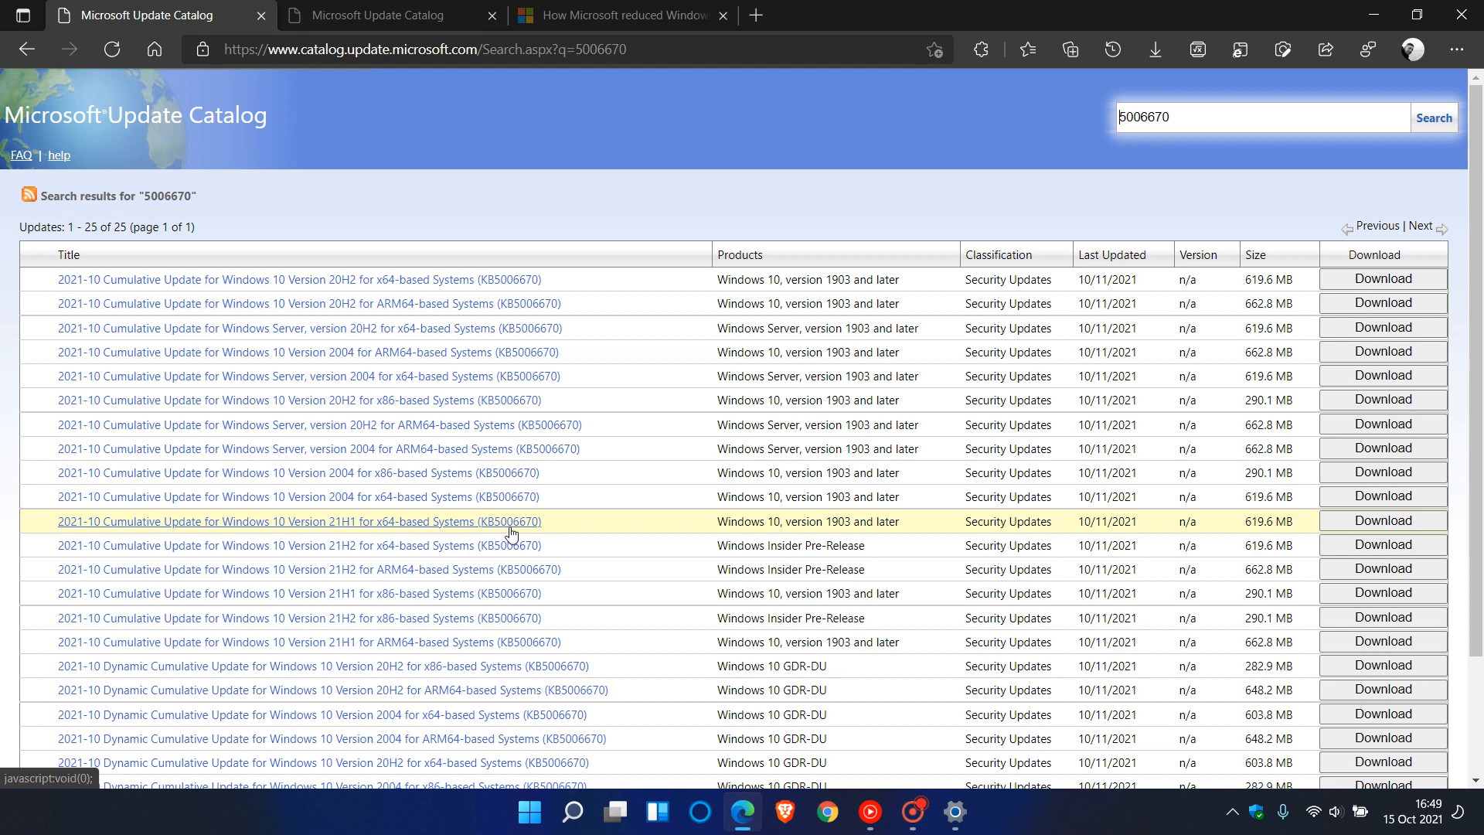
{"action": "mouse_move", "coordinate": [640, 538]}
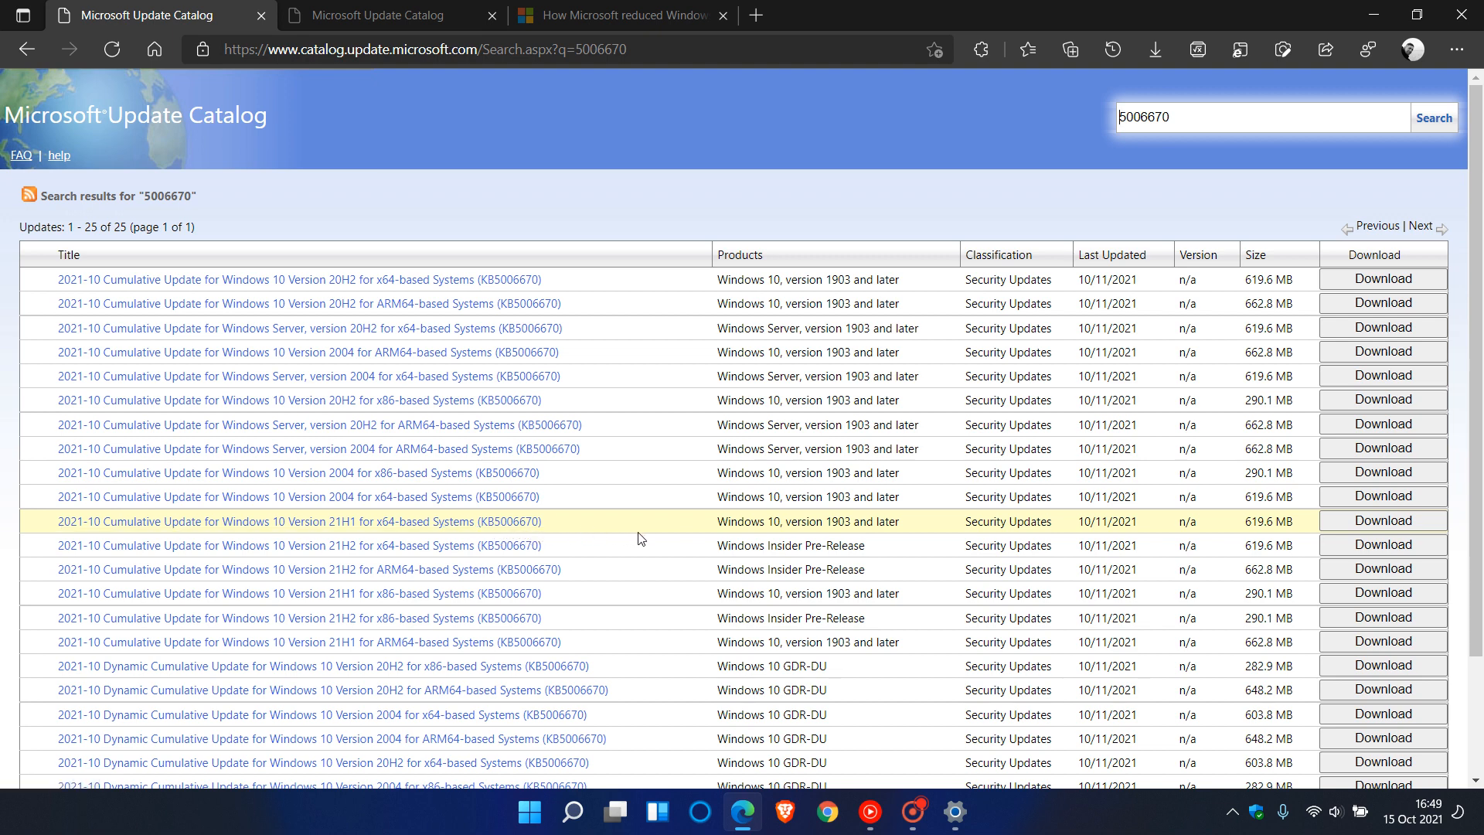
{"action": "mouse_move", "coordinate": [1222, 528]}
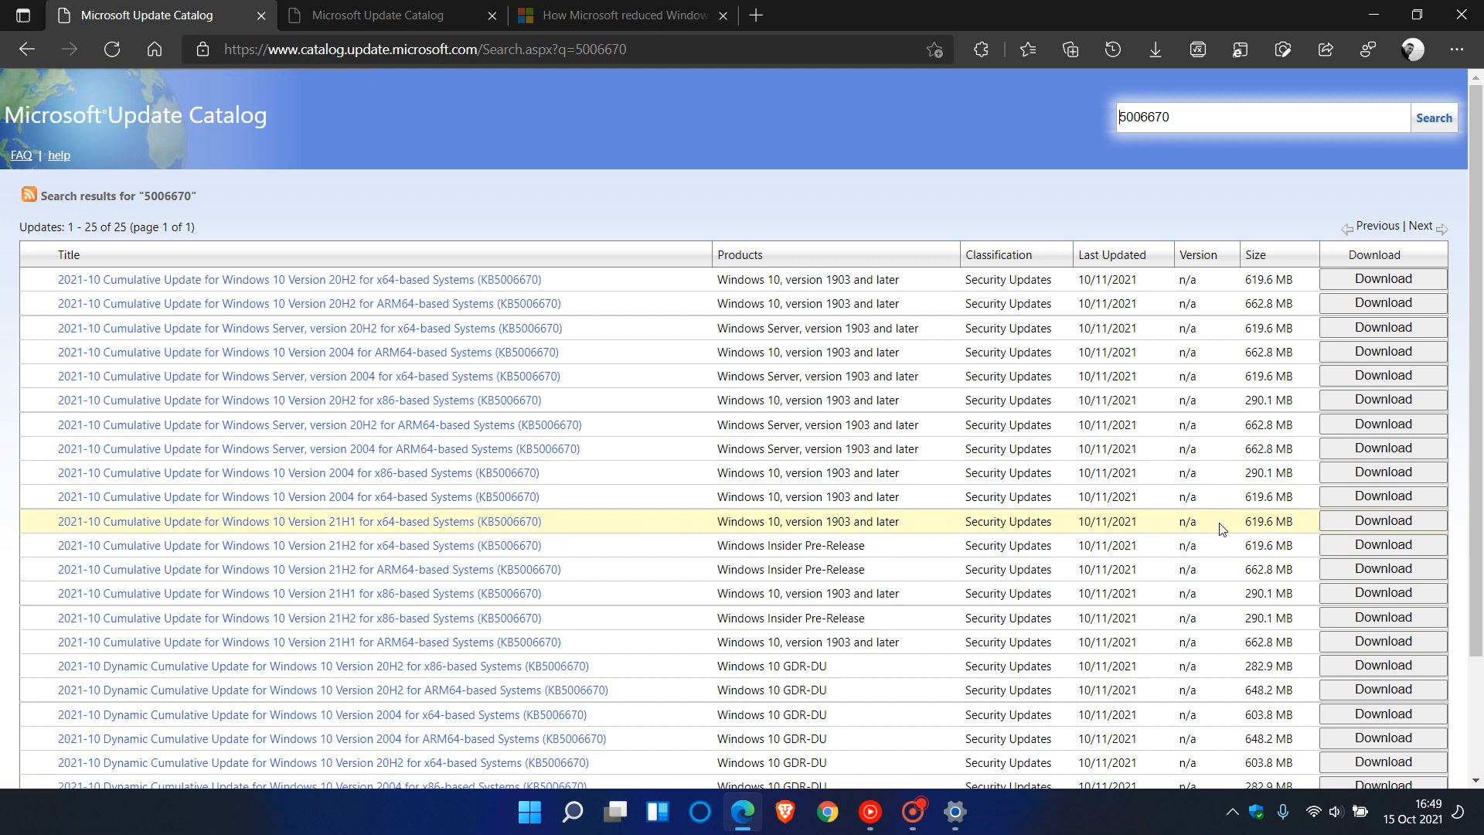
{"action": "mouse_move", "coordinate": [1300, 532]}
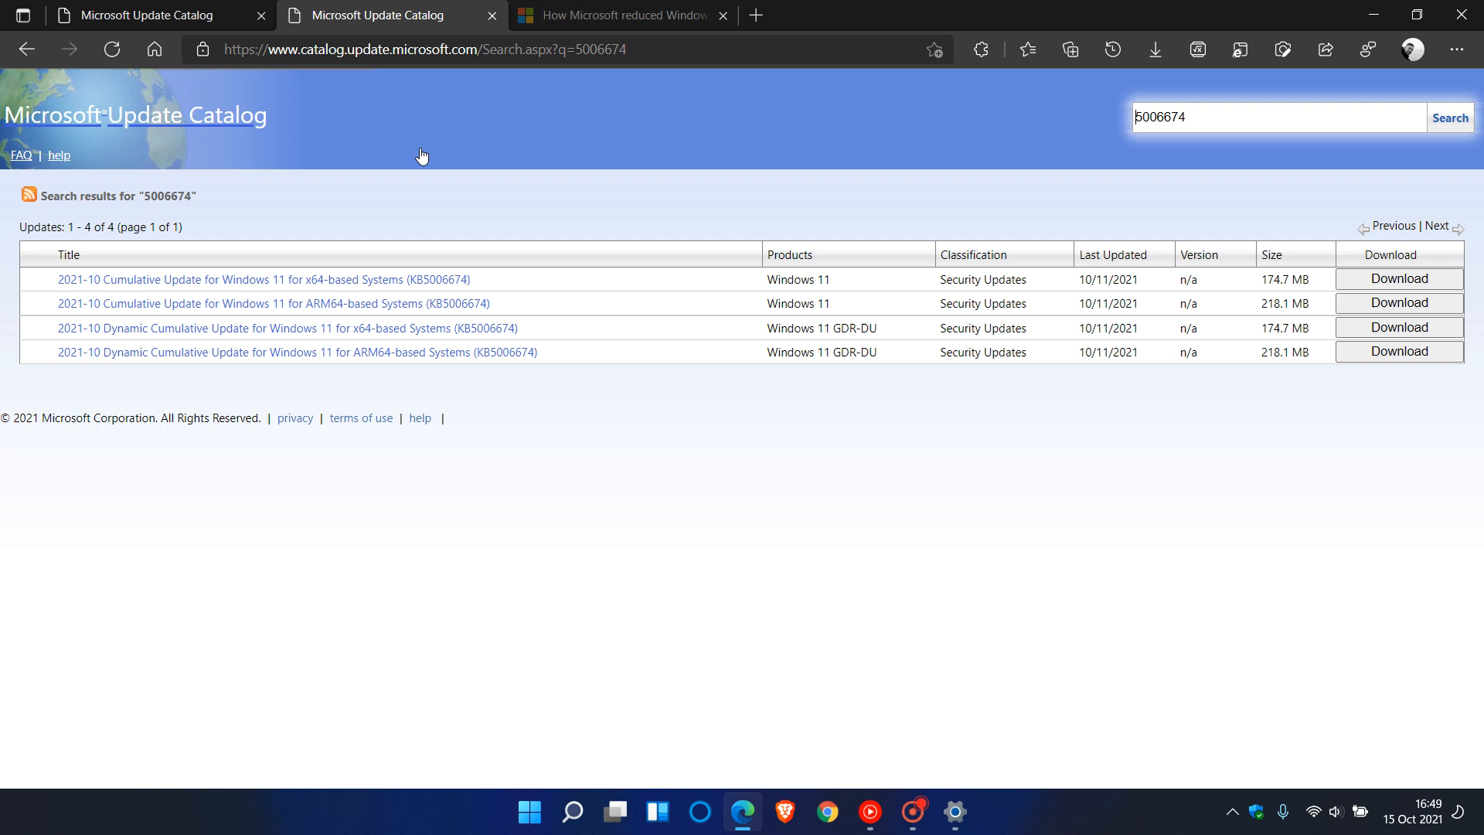
{"action": "mouse_move", "coordinate": [278, 279]}
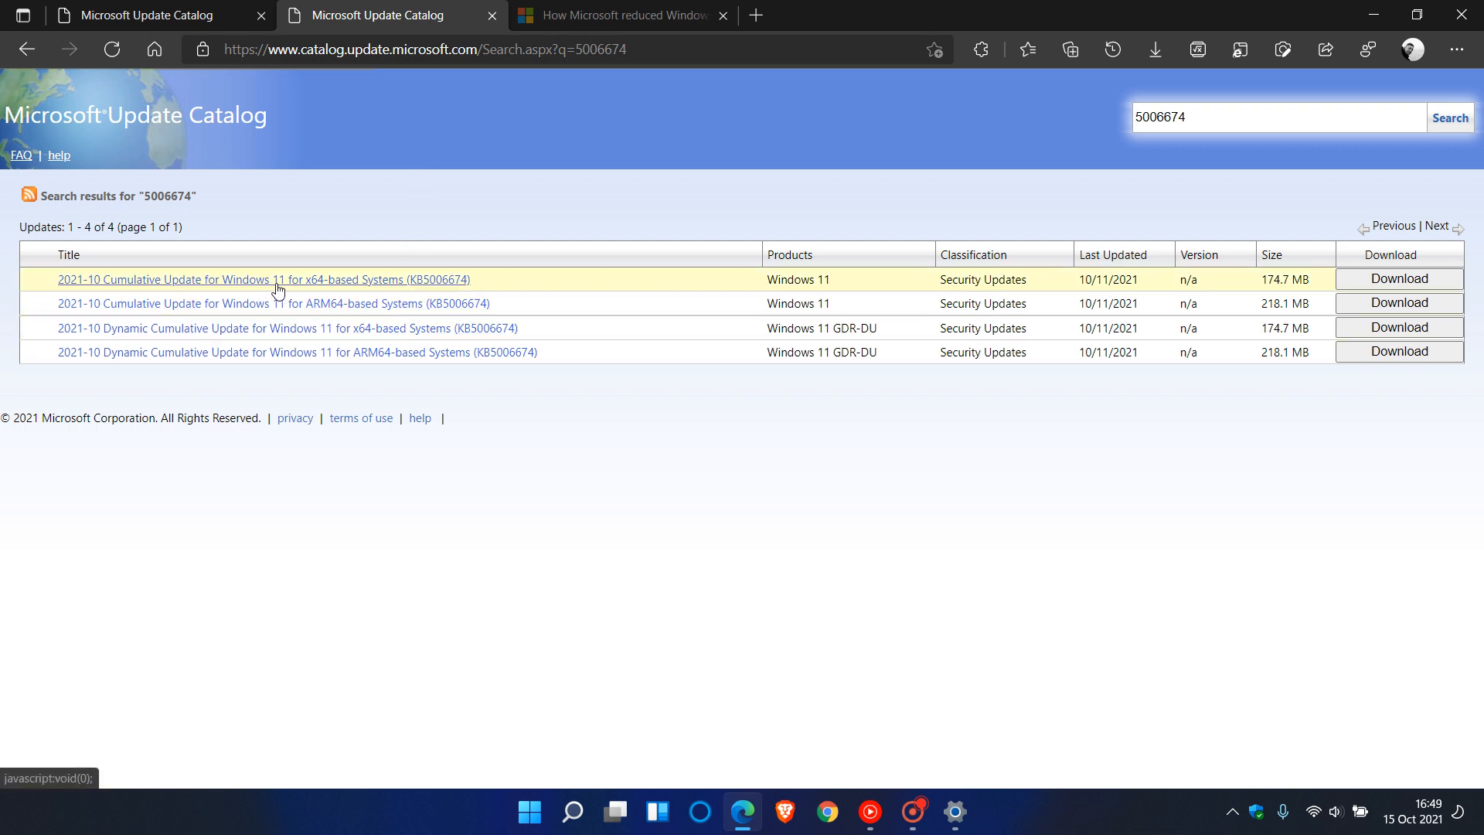
{"action": "mouse_move", "coordinate": [379, 287]}
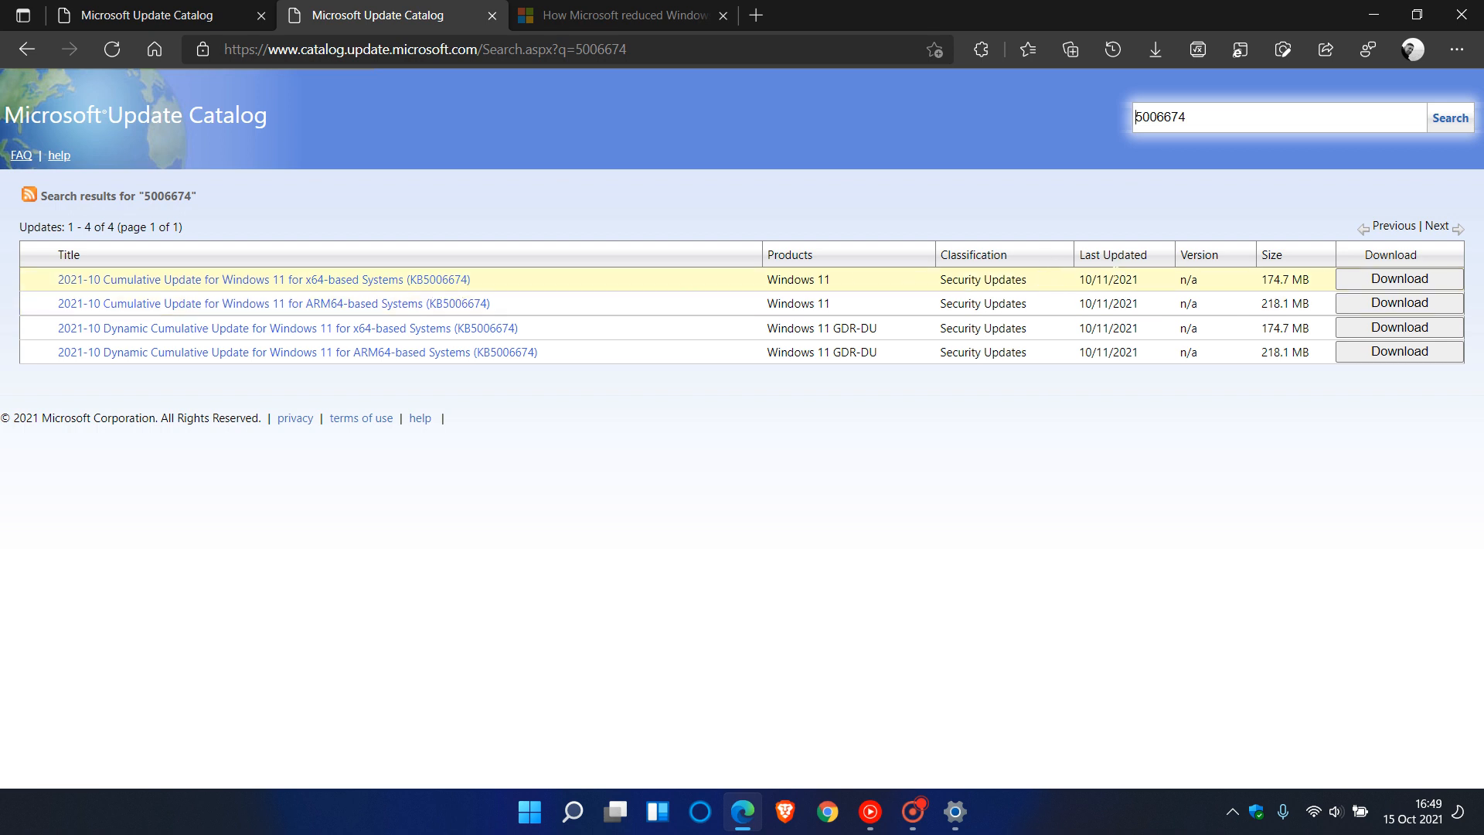
{"action": "mouse_move", "coordinate": [1275, 294]}
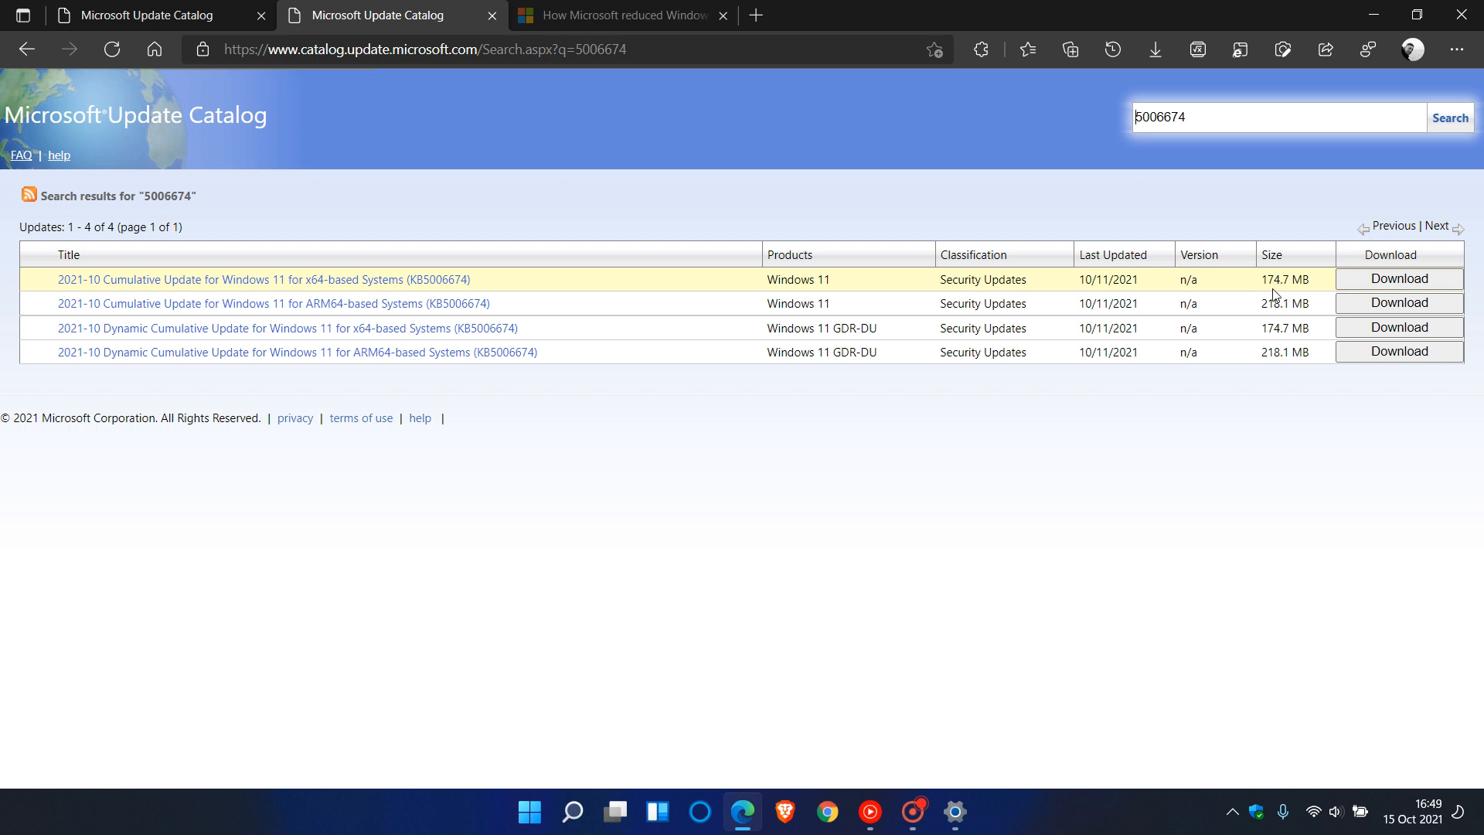
{"action": "mouse_move", "coordinate": [1286, 290]}
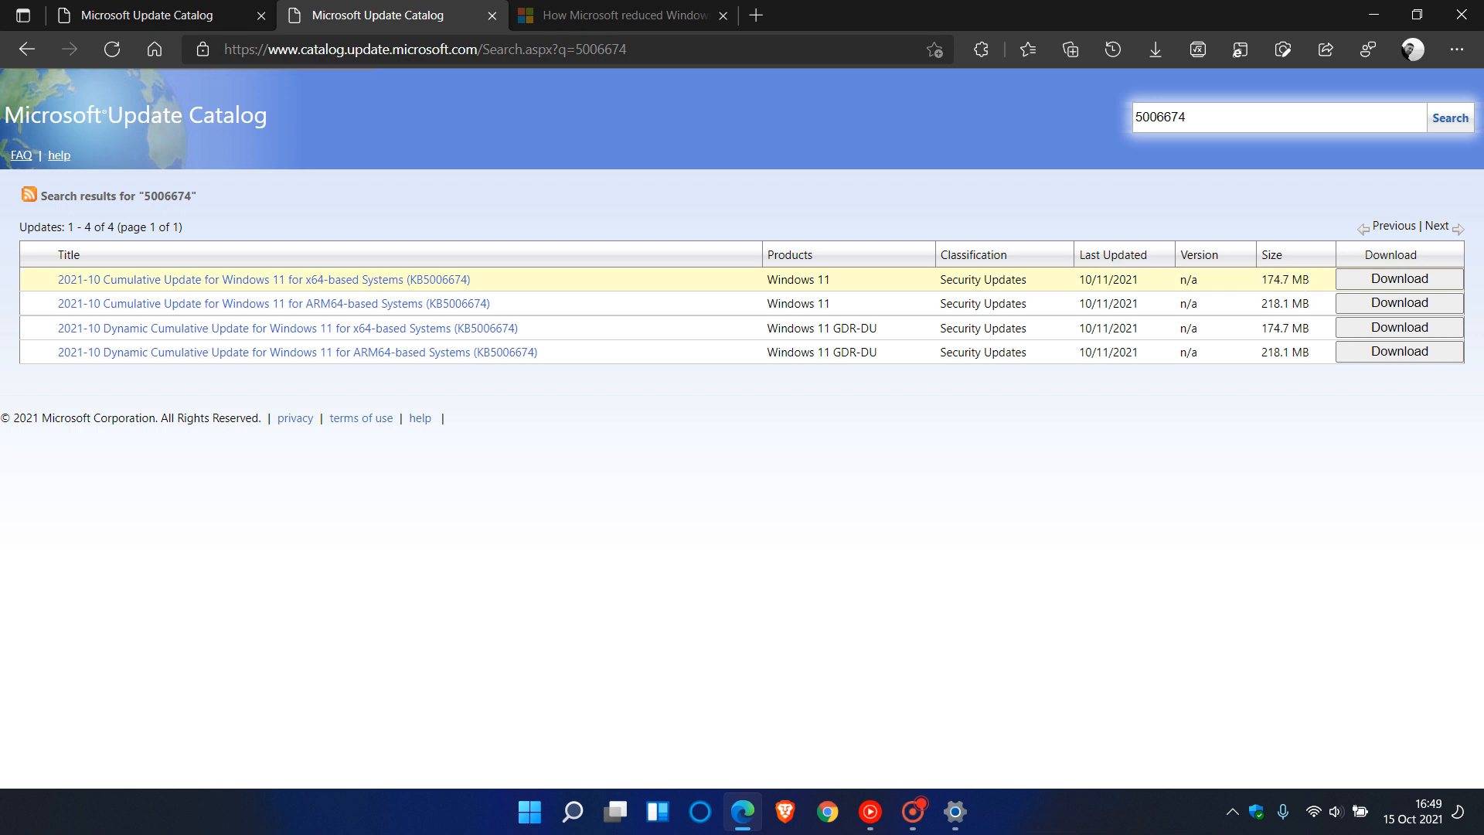
{"action": "mouse_move", "coordinate": [1314, 294]}
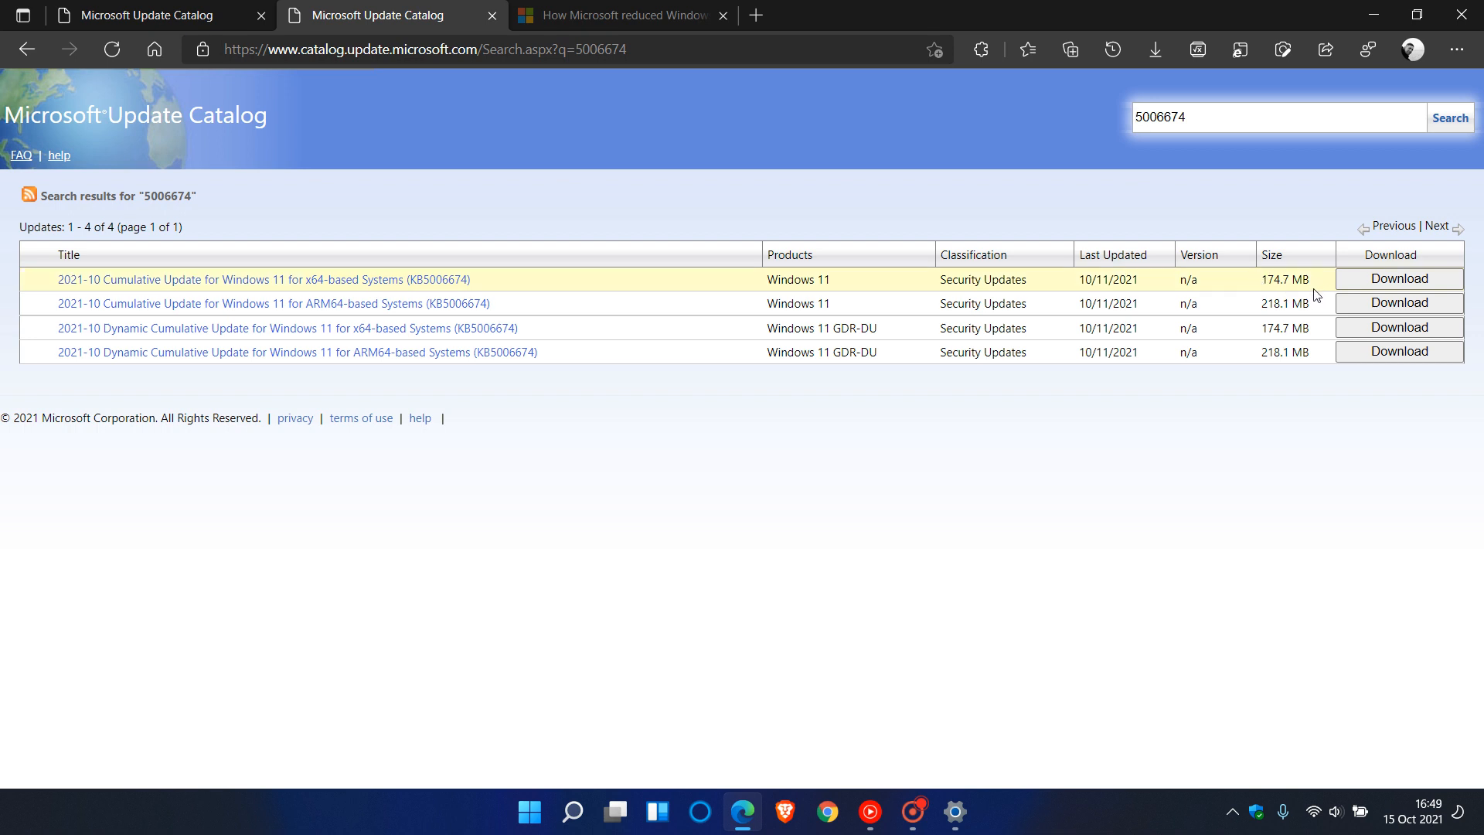
{"action": "mouse_move", "coordinate": [881, 303]}
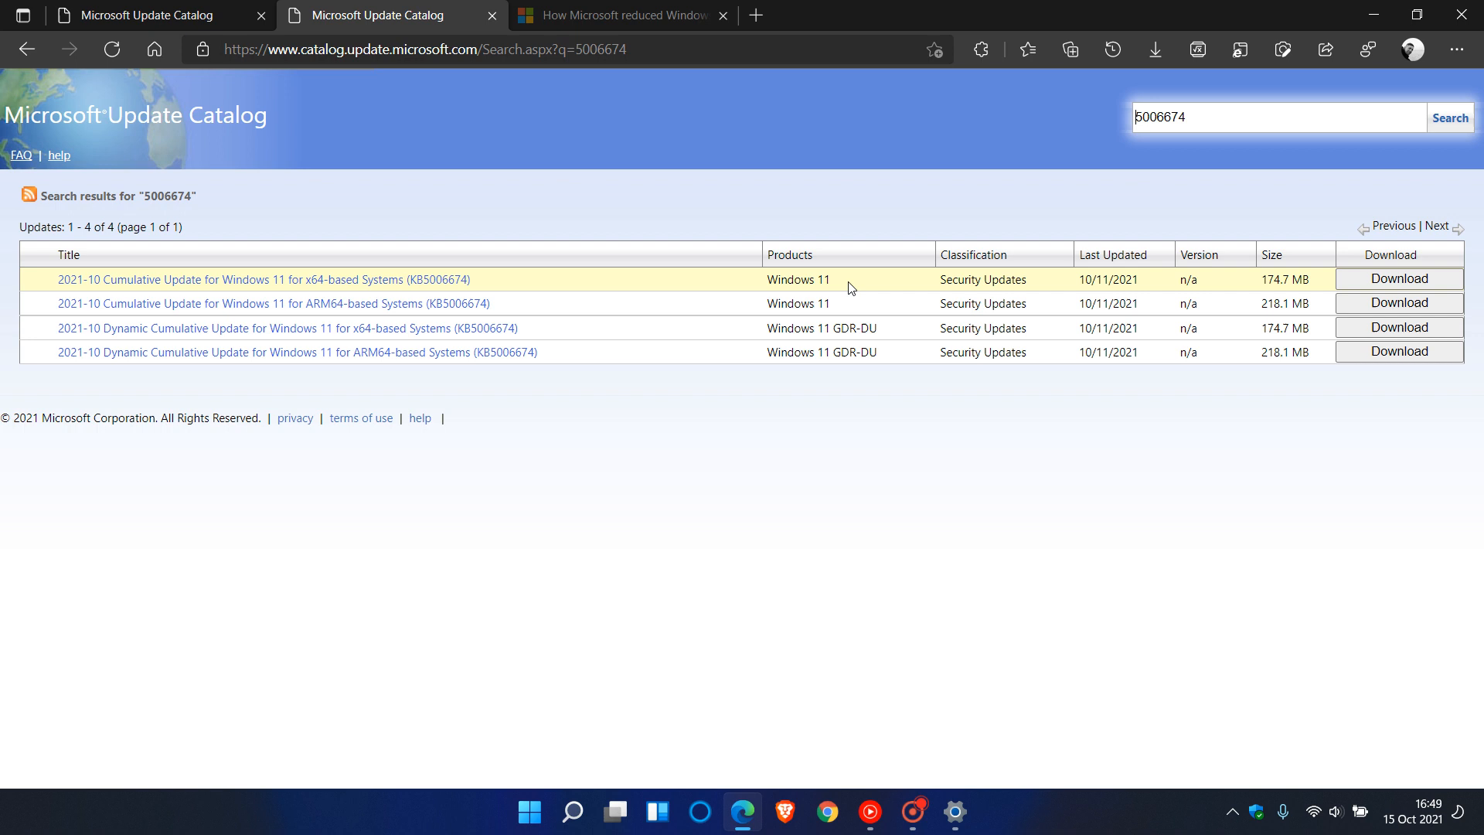
{"action": "mouse_move", "coordinate": [766, 291]}
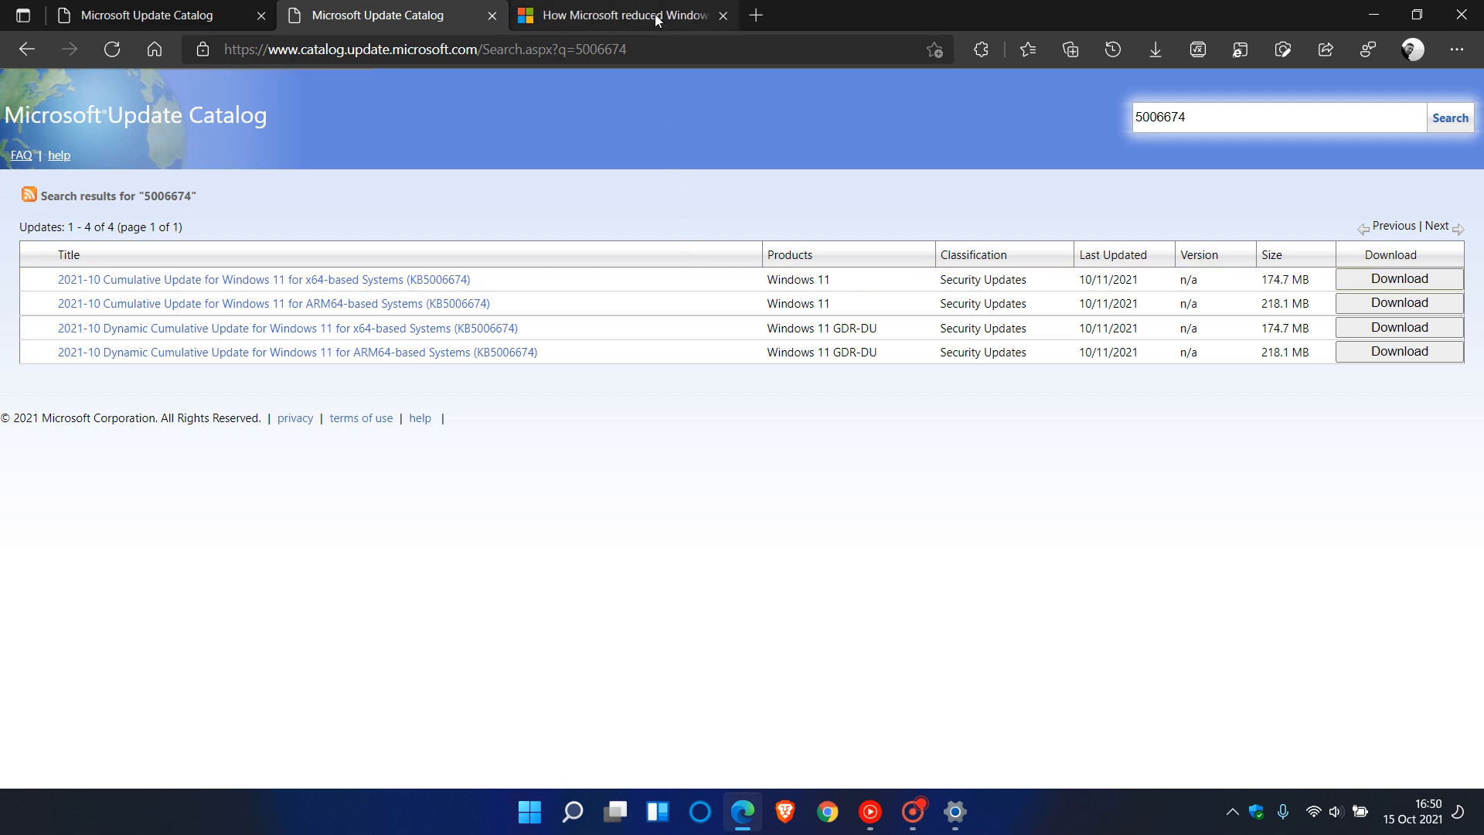
Read the Tech Community article on reducing Windows 11 update size by 40%.
{"action": "left_click", "coordinate": [623, 15]}
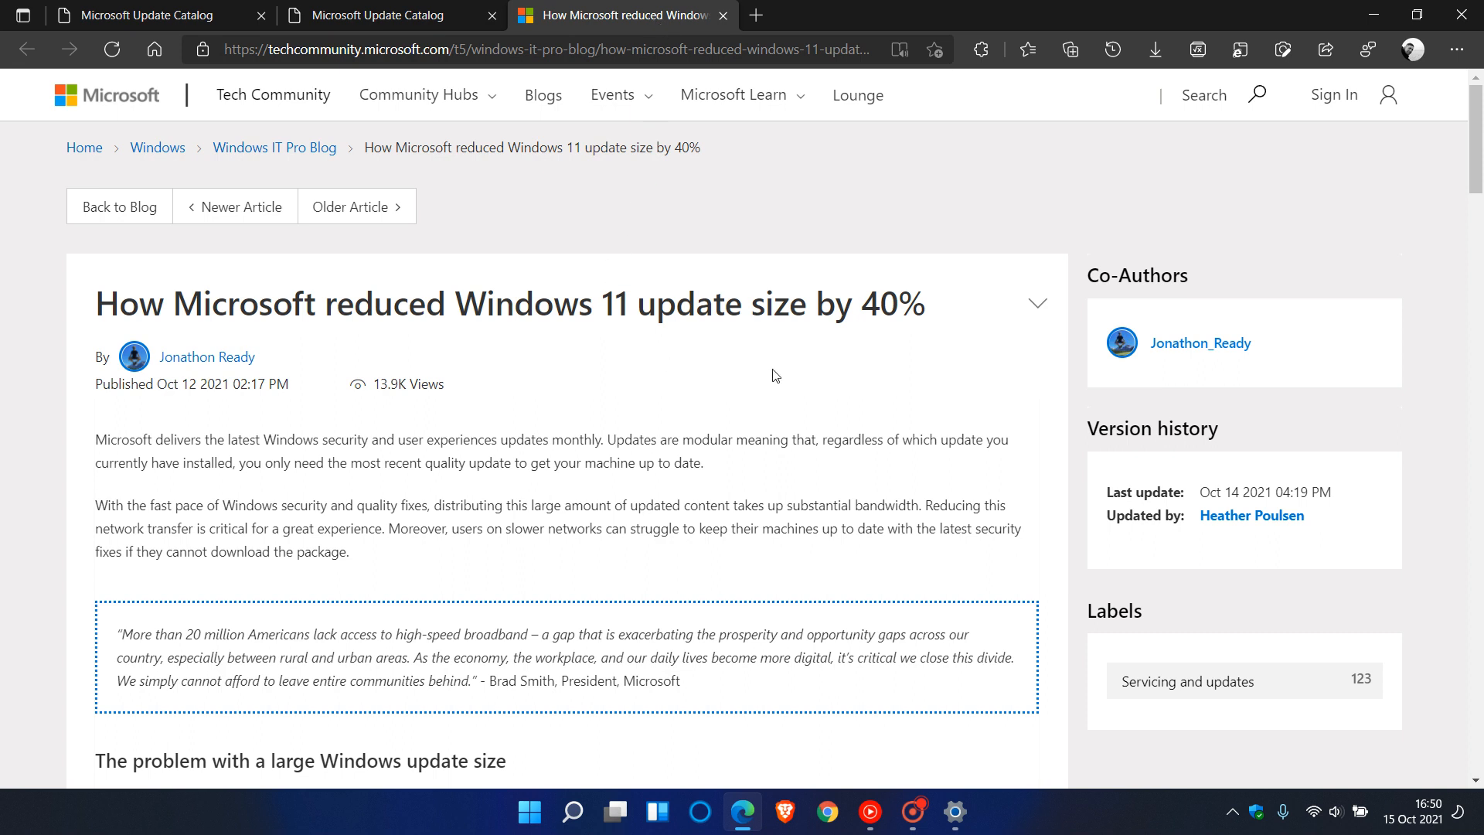
{"action": "mouse_move", "coordinate": [346, 358]}
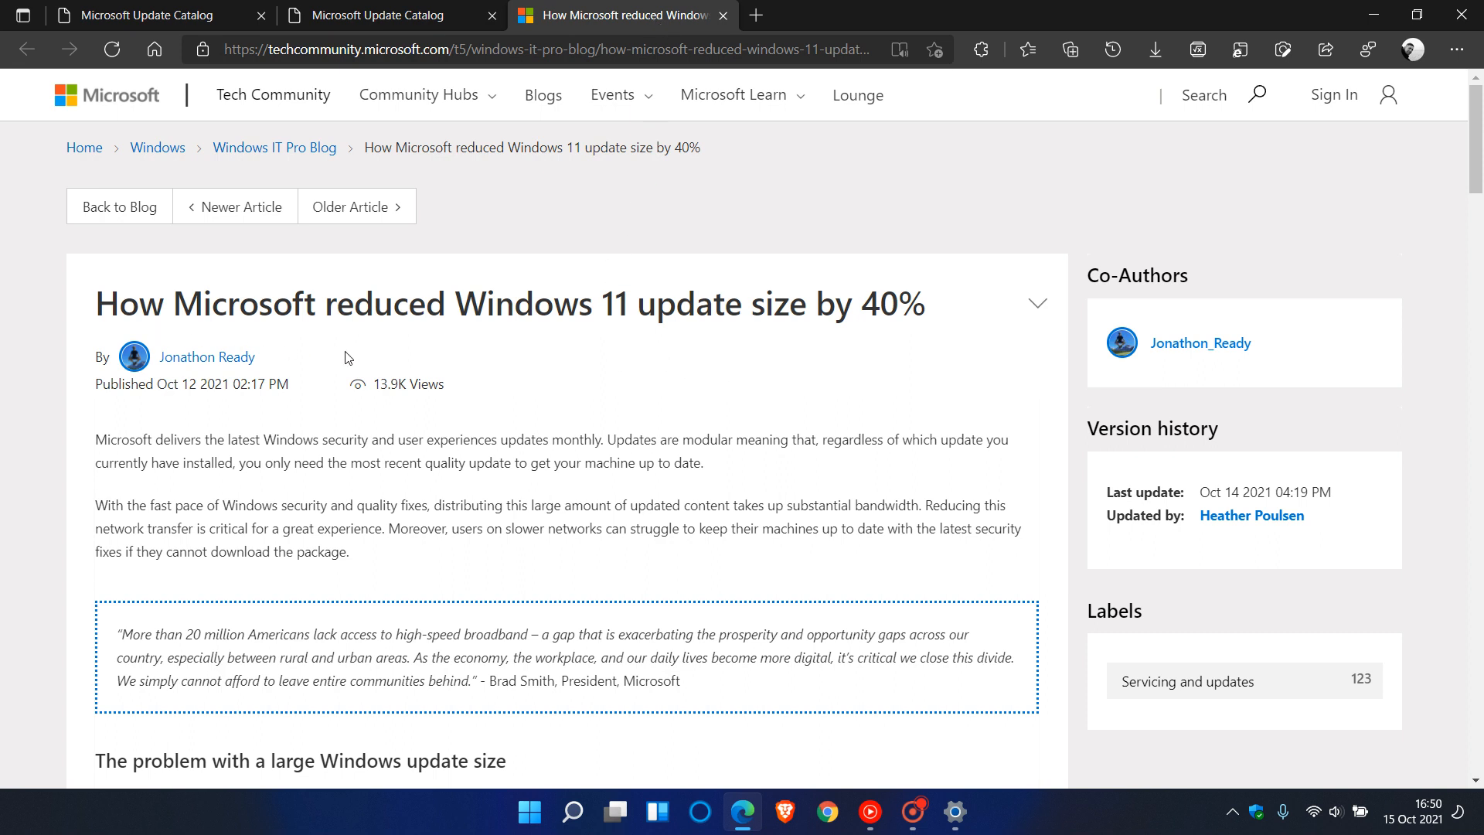
{"action": "mouse_move", "coordinate": [944, 356]}
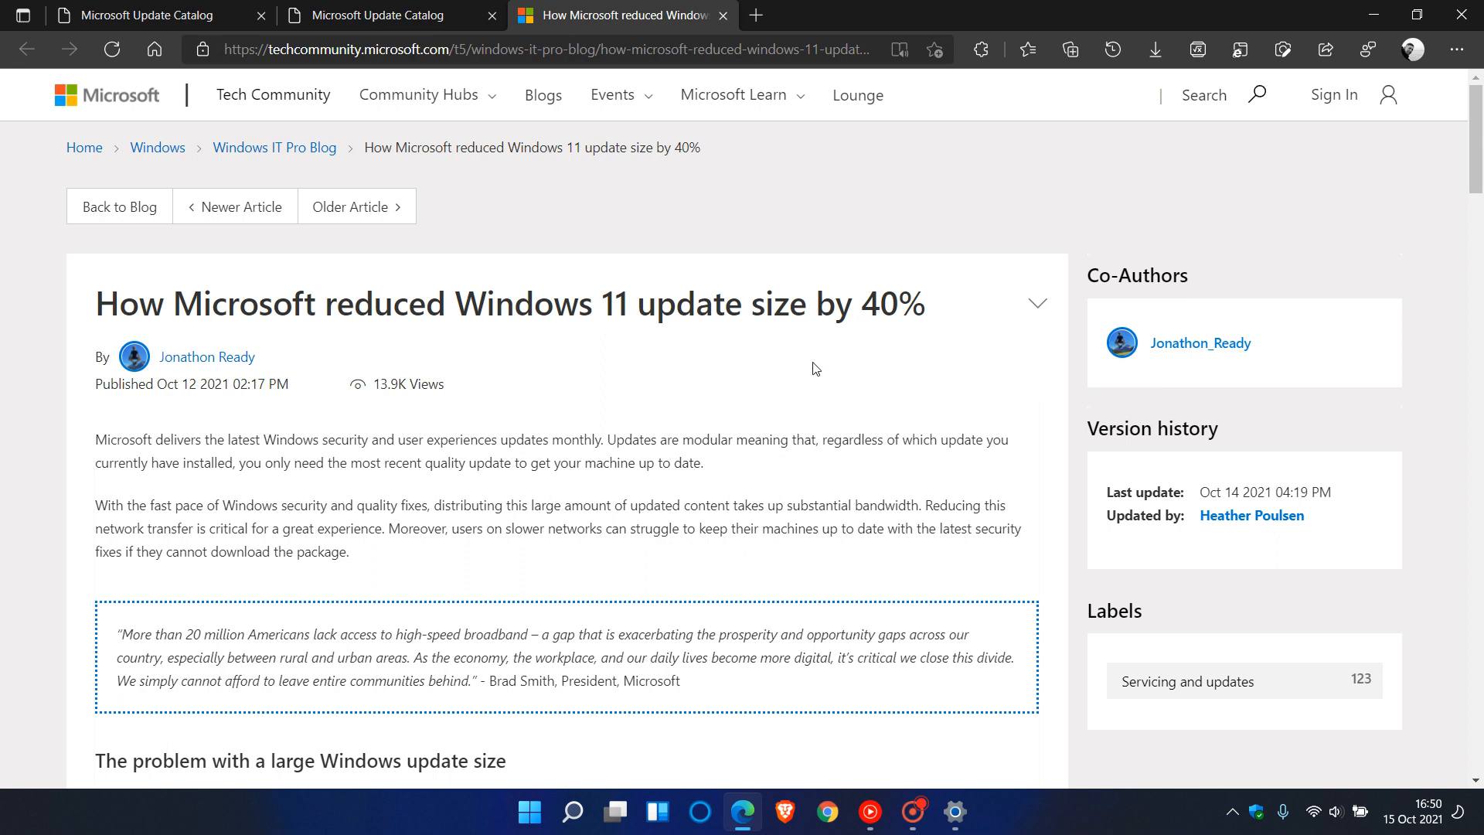
{"action": "mouse_move", "coordinate": [883, 351]}
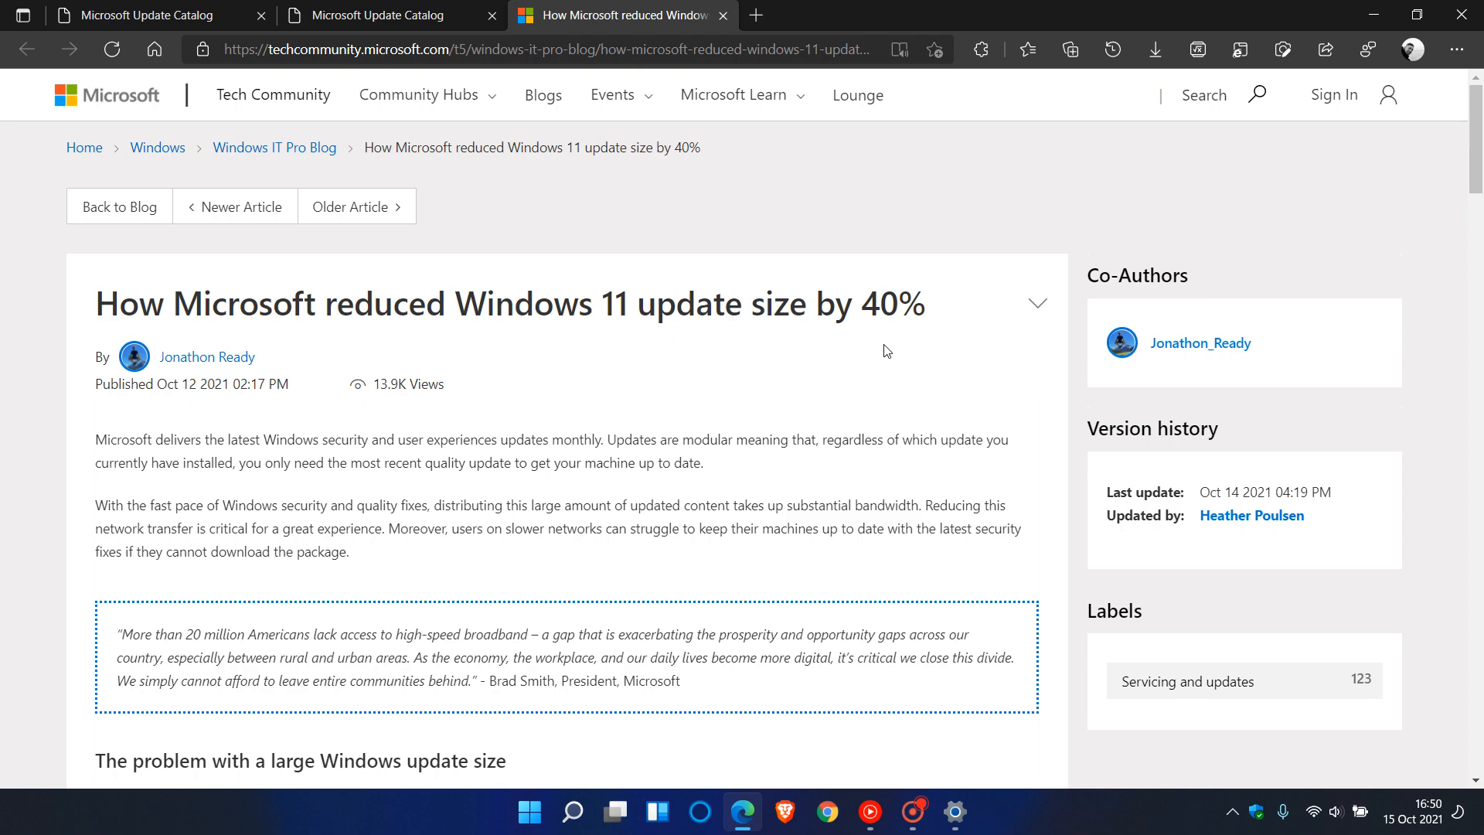
{"action": "scroll", "scroll_direction": "down", "scroll_amount": 3}
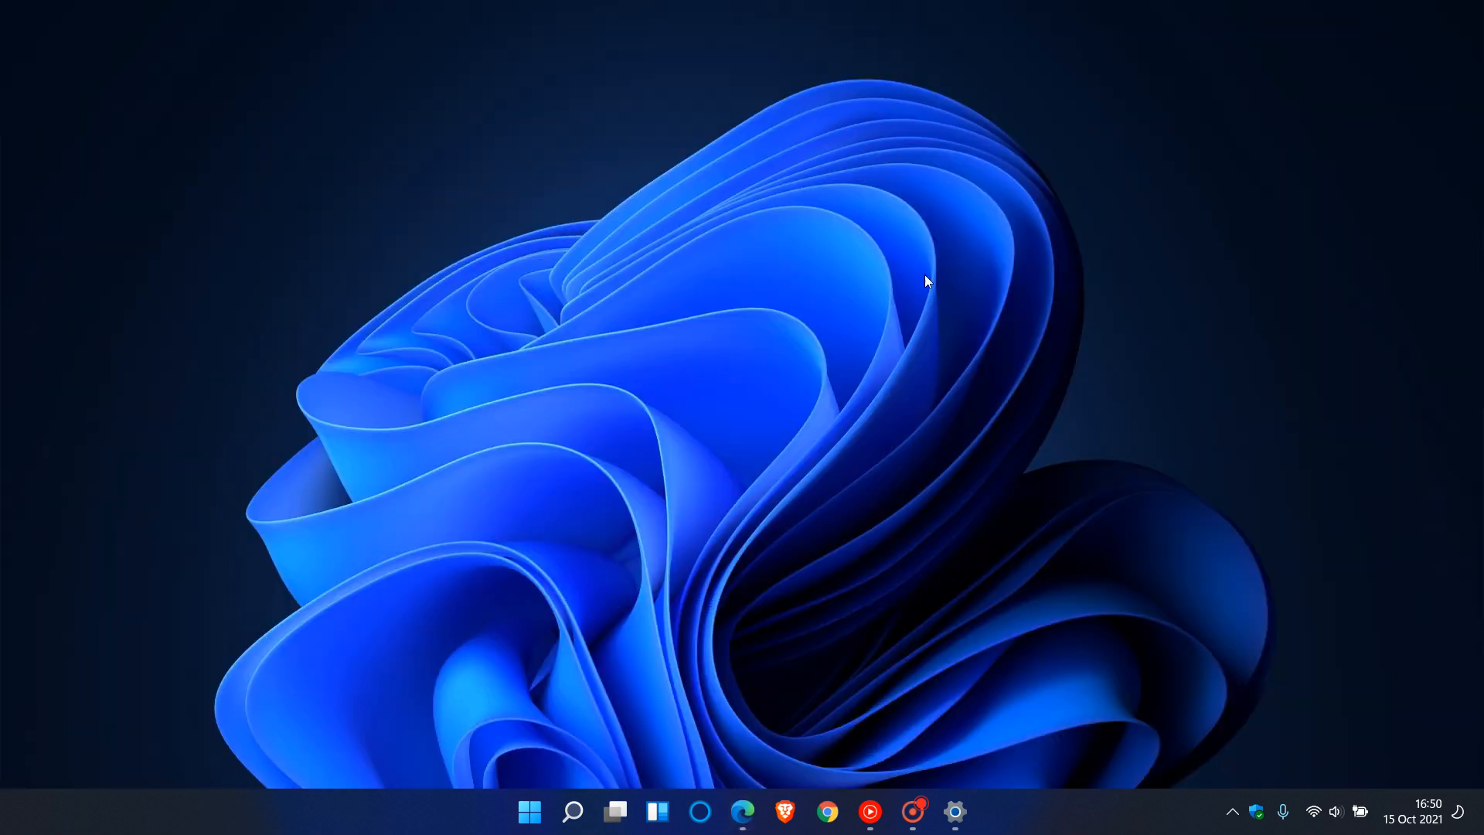
{"action": "mouse_move", "coordinate": [923, 314]}
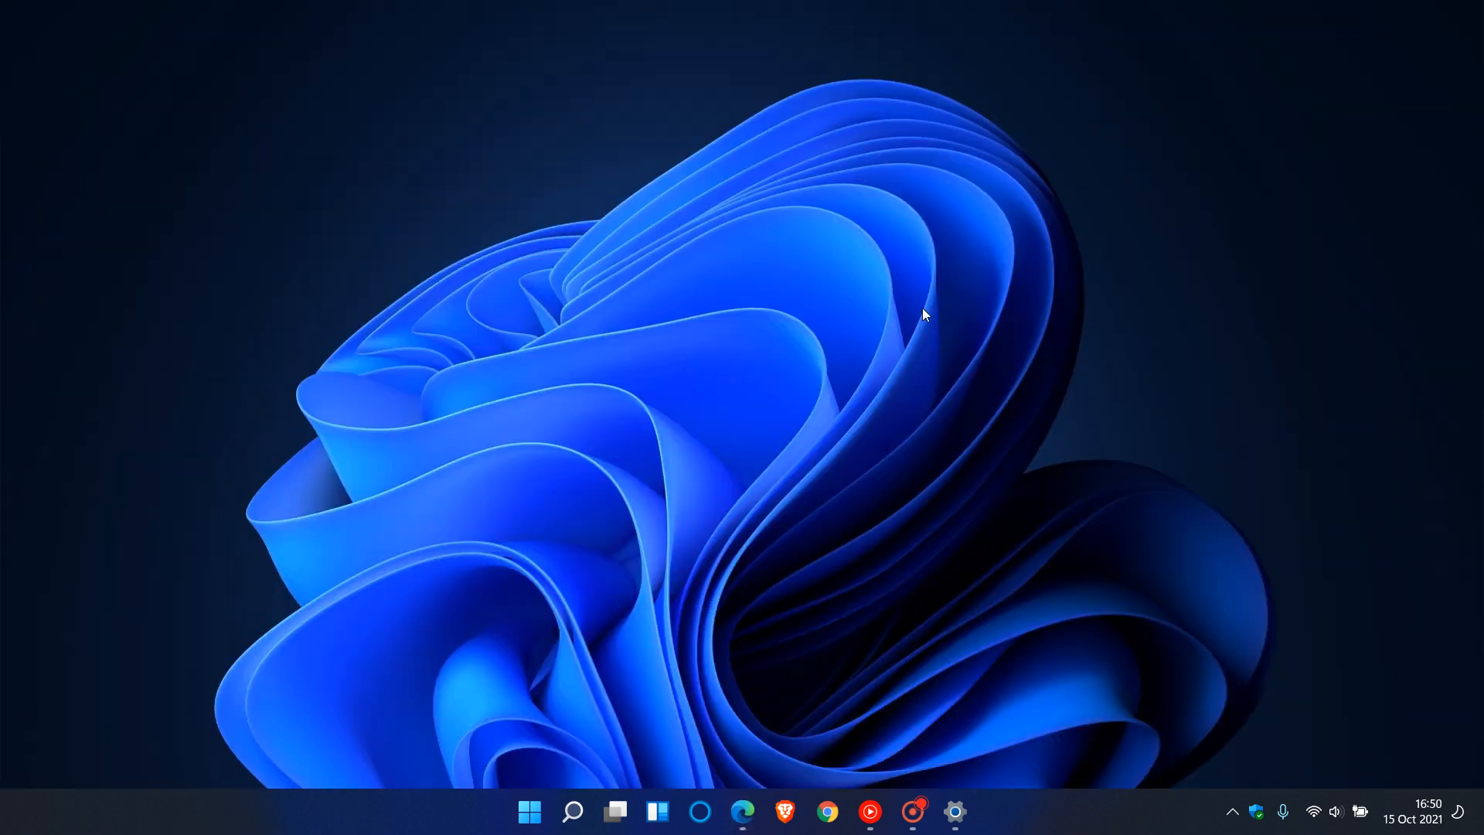